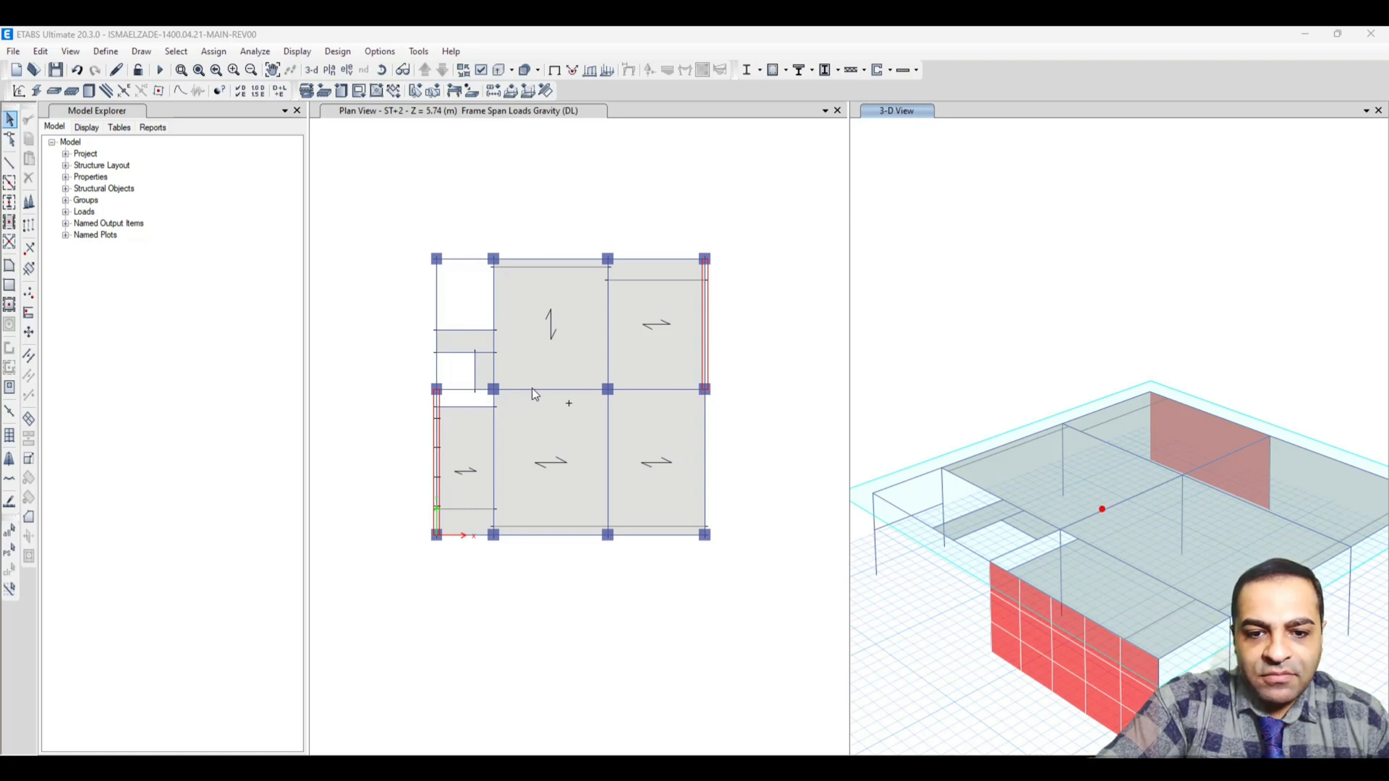
- Inspect beam B12's details, geometry and 6.1 m length
{"action": "double_click", "coordinate": [509, 391]}
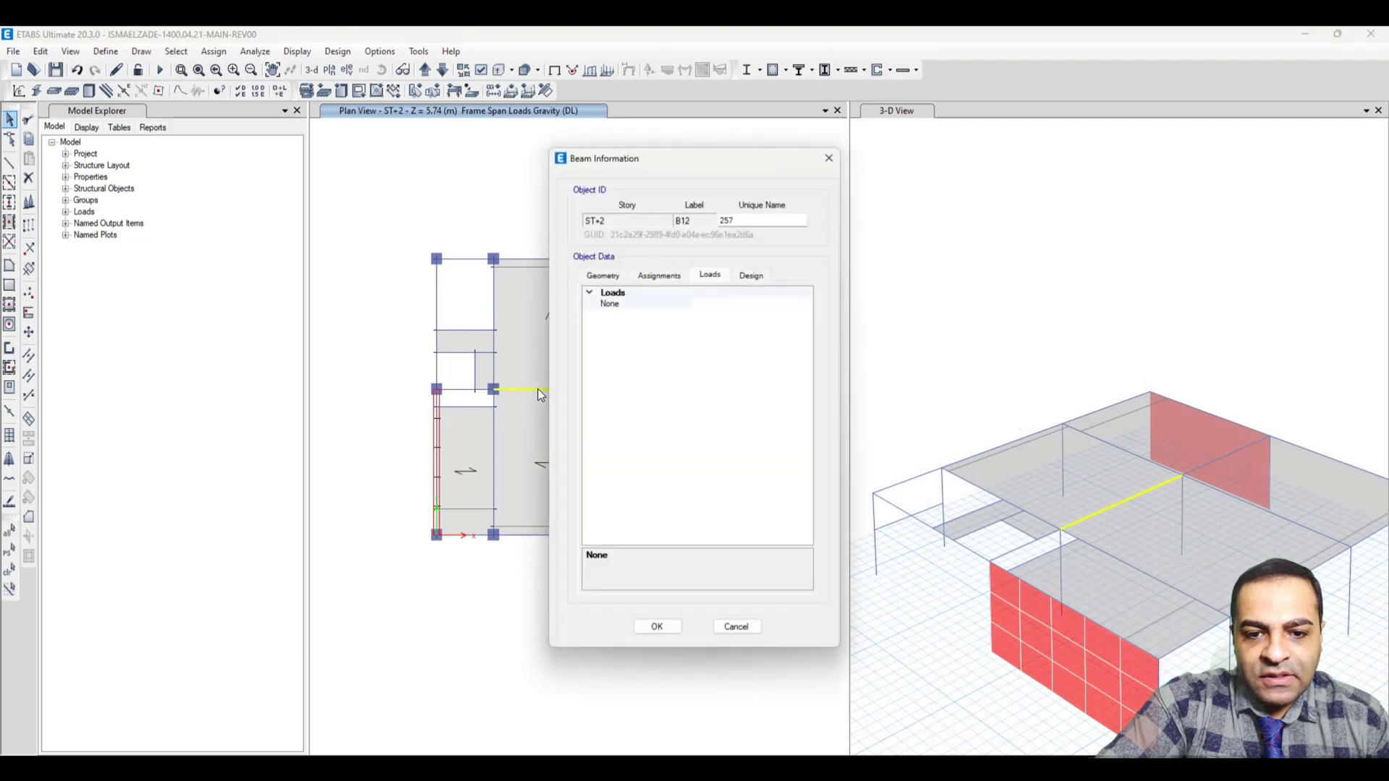
{"action": "left_click", "coordinate": [603, 275]}
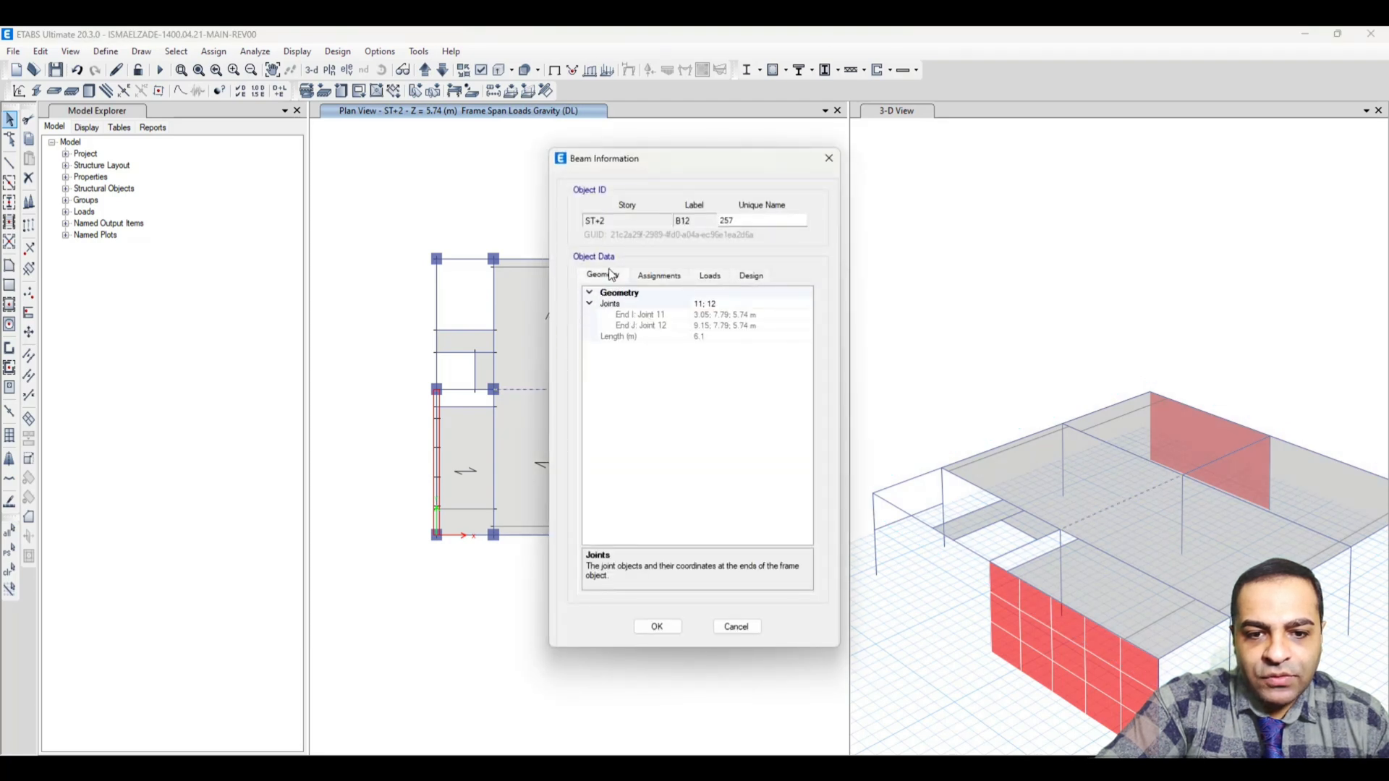
{"action": "mouse_move", "coordinate": [714, 346]}
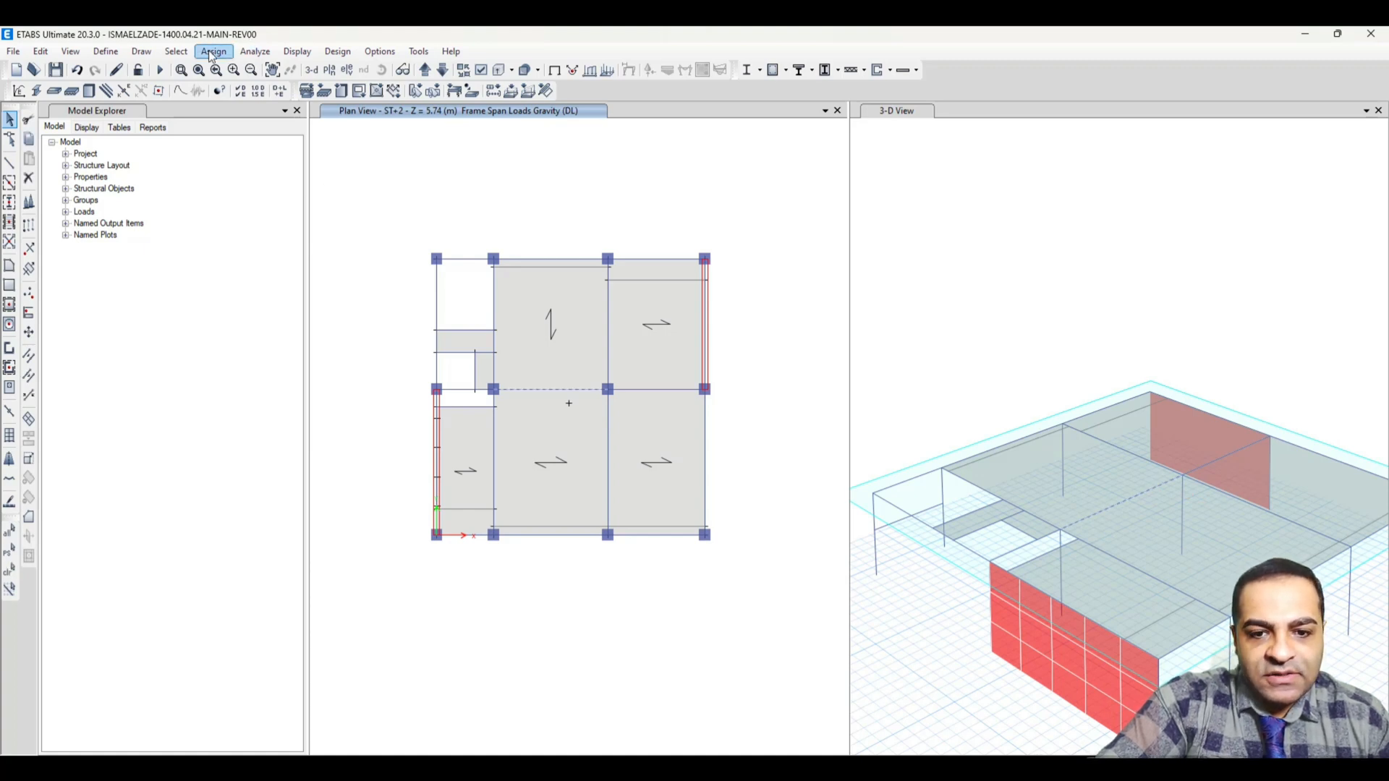
- Assign a uniform DL distributed load of 0.7 tonf/m to the beam
{"action": "left_click", "coordinate": [214, 50]}
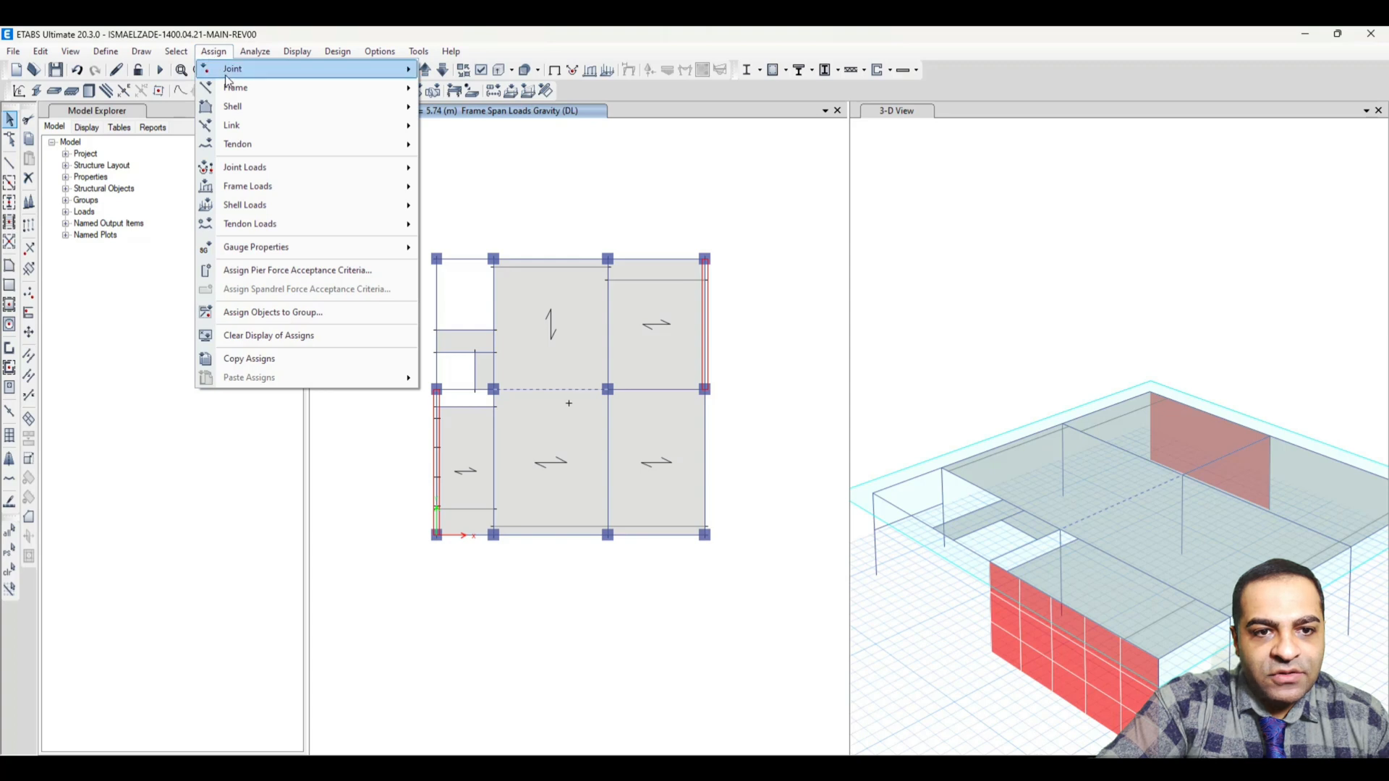
{"action": "left_click", "coordinate": [248, 187]}
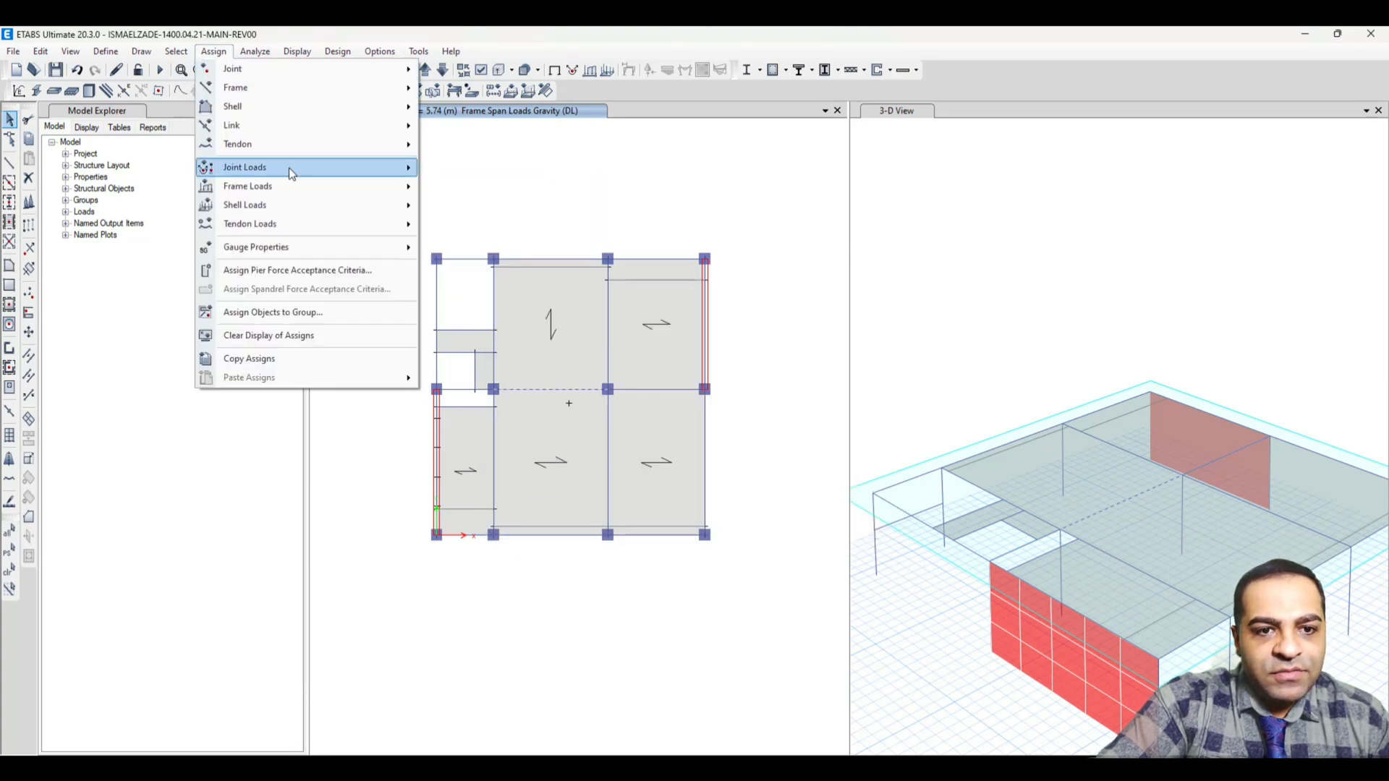
{"action": "left_click", "coordinate": [248, 185]}
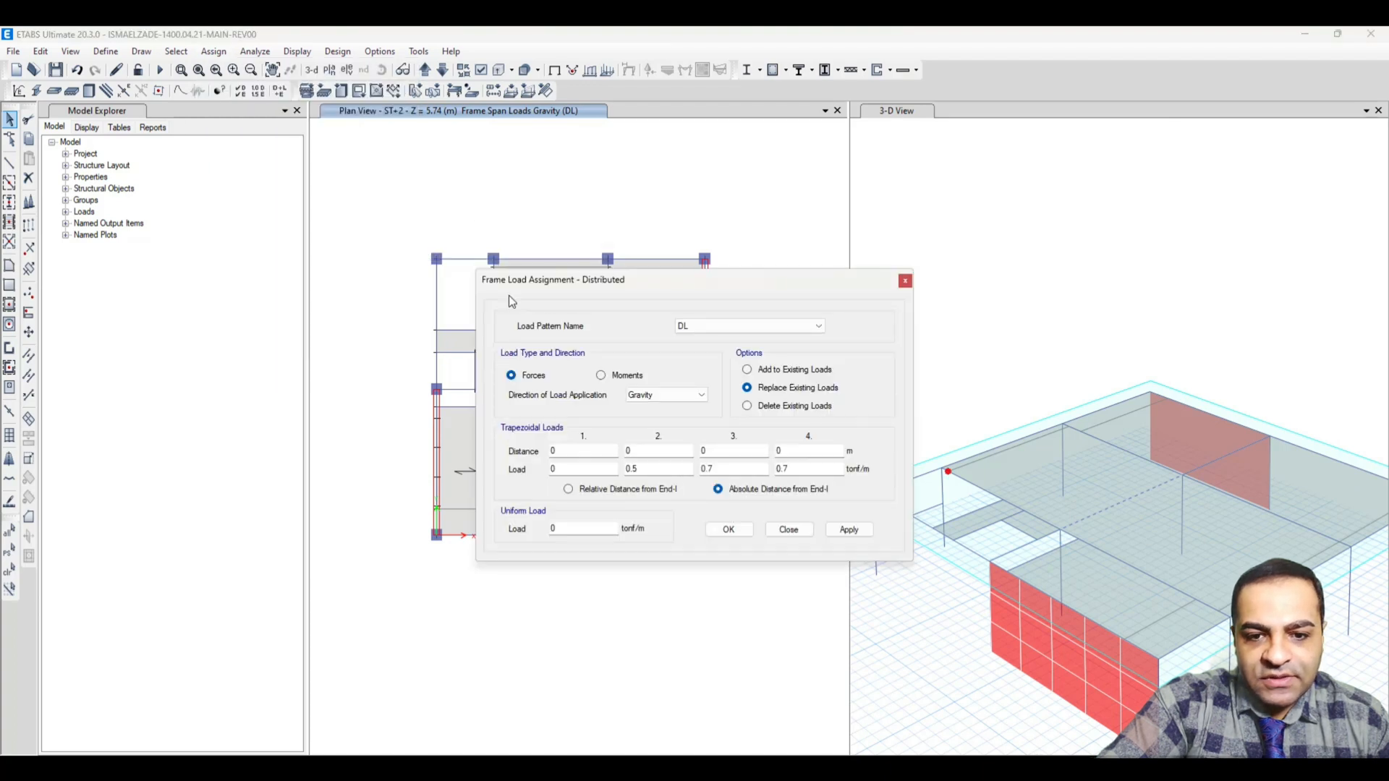
{"action": "mouse_move", "coordinate": [522, 518]}
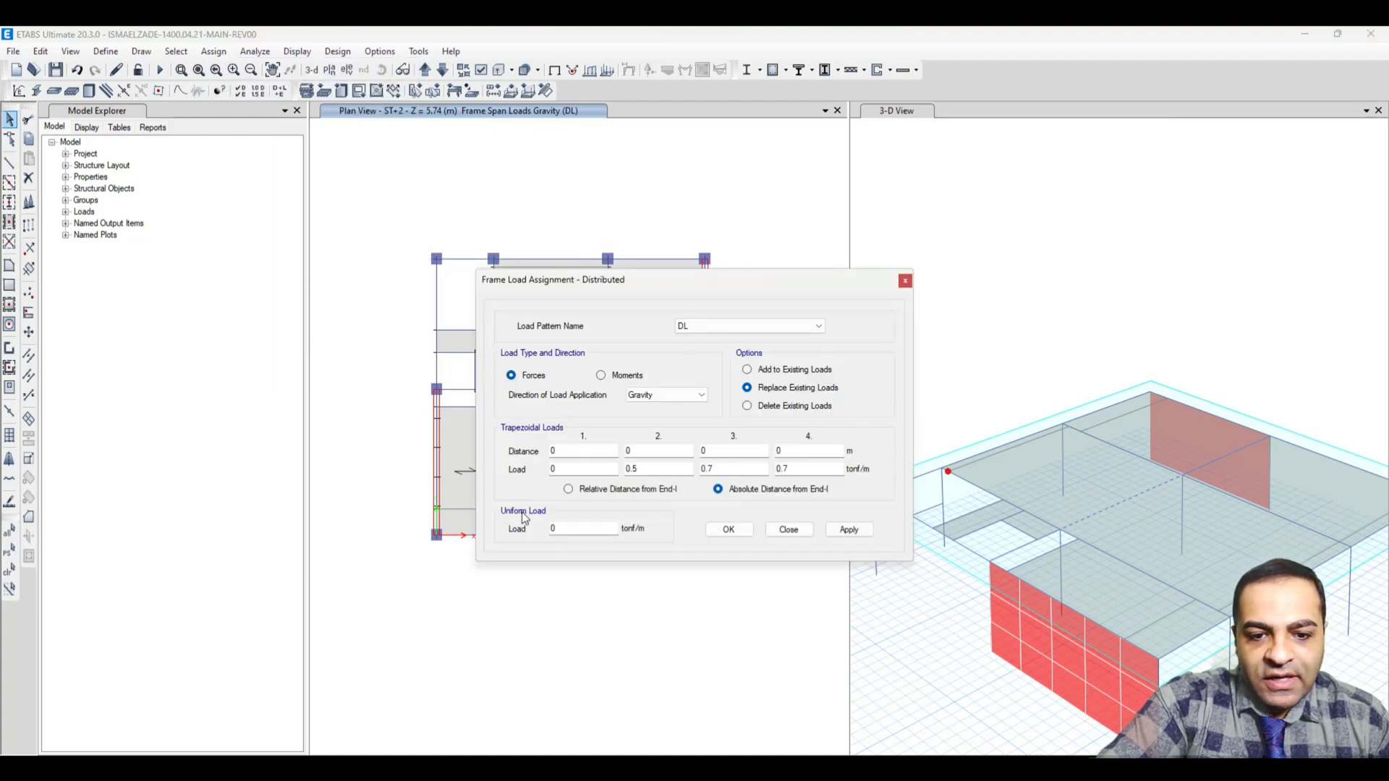
{"action": "left_click", "coordinate": [583, 530]}
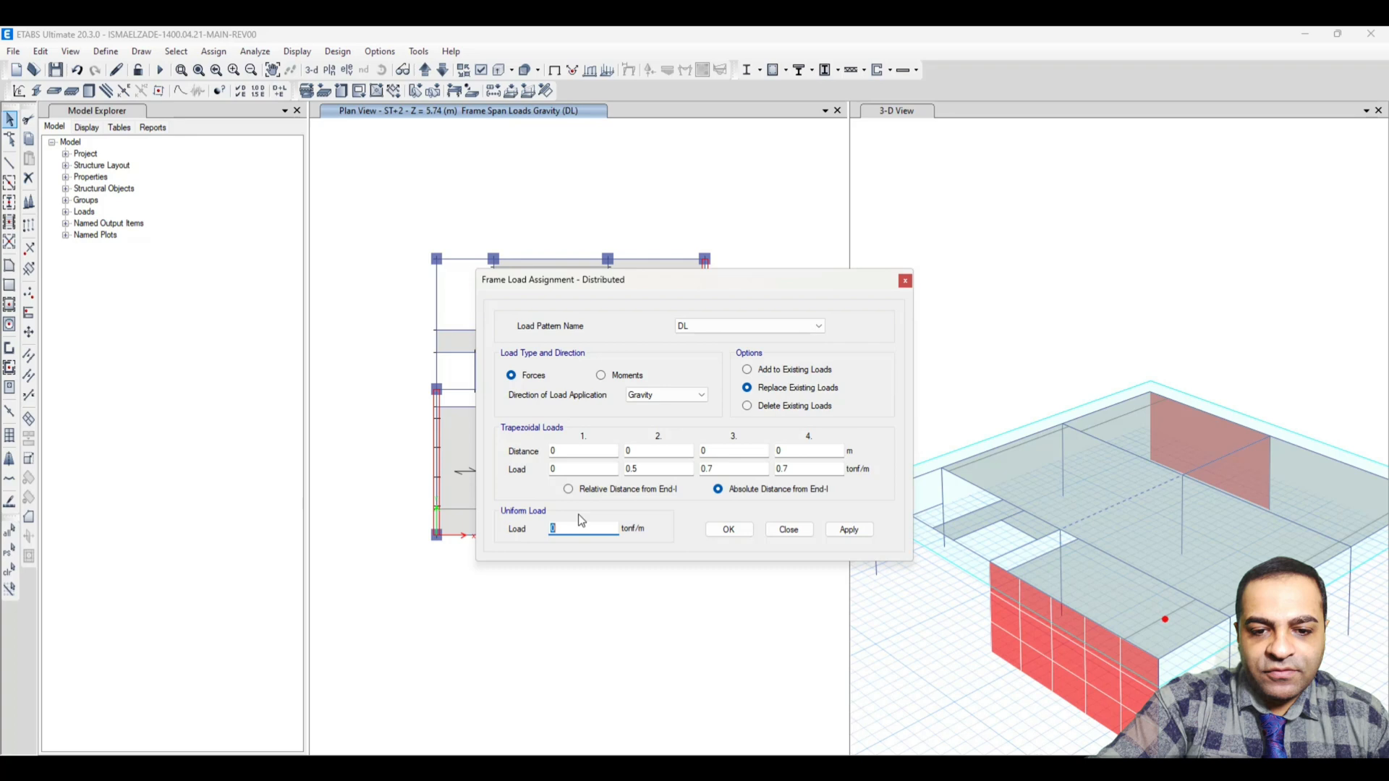
{"action": "type", "text": "0.7"}
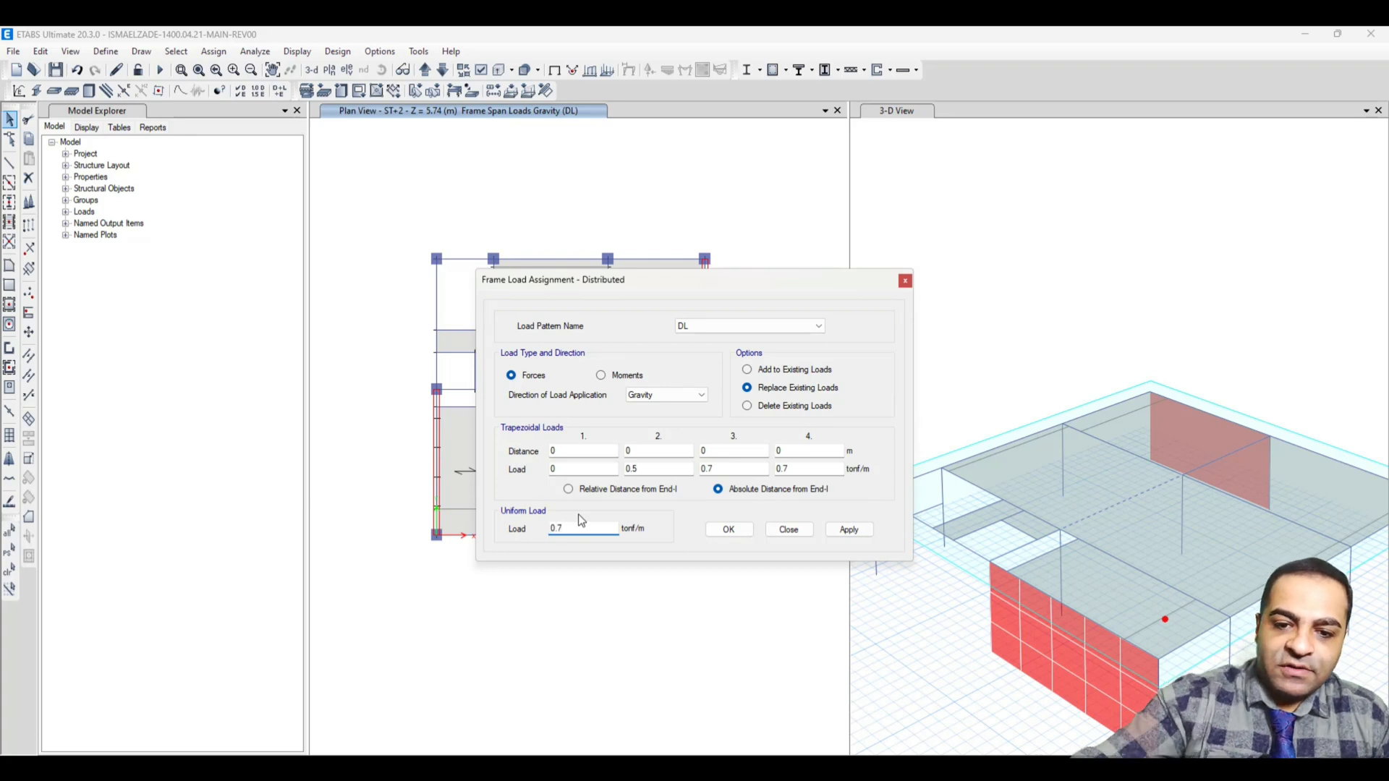
{"action": "left_click", "coordinate": [848, 530]}
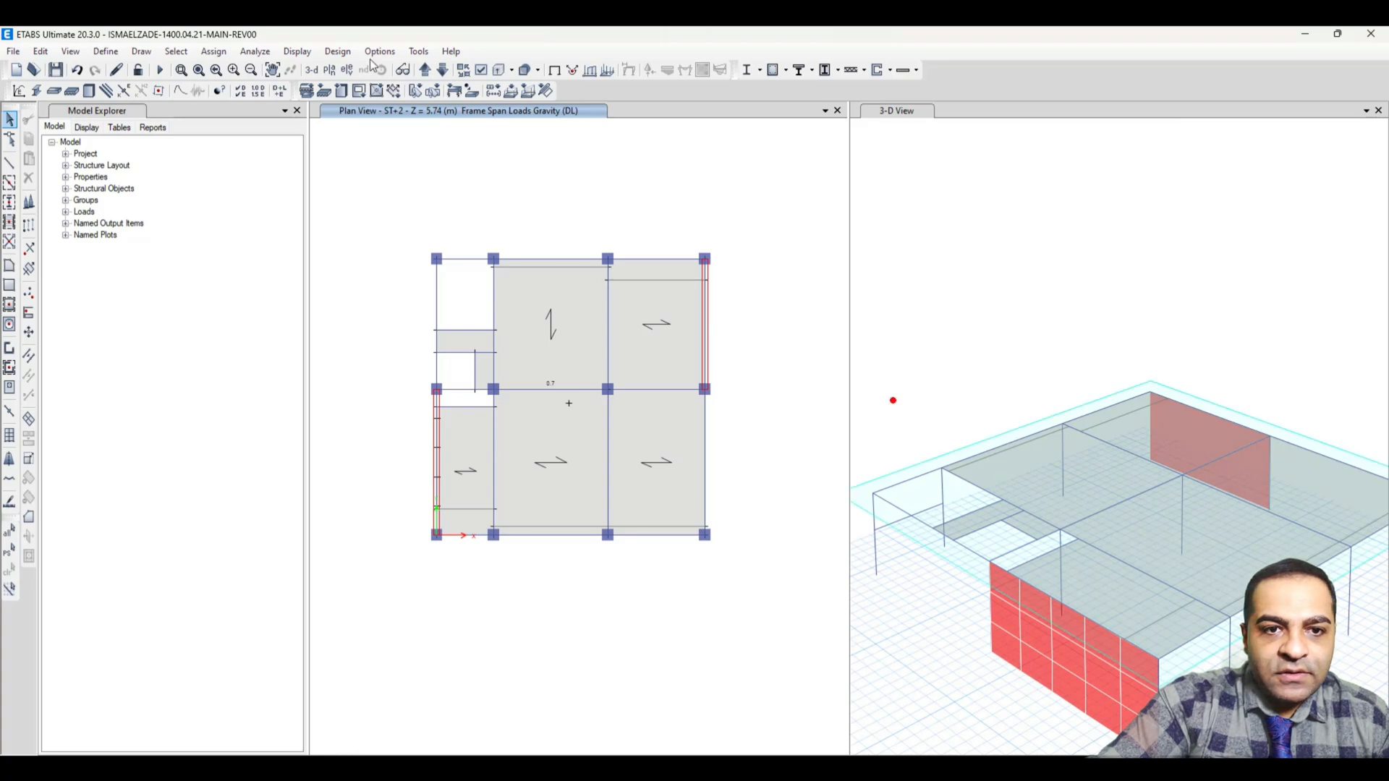
{"action": "left_click", "coordinate": [296, 51]}
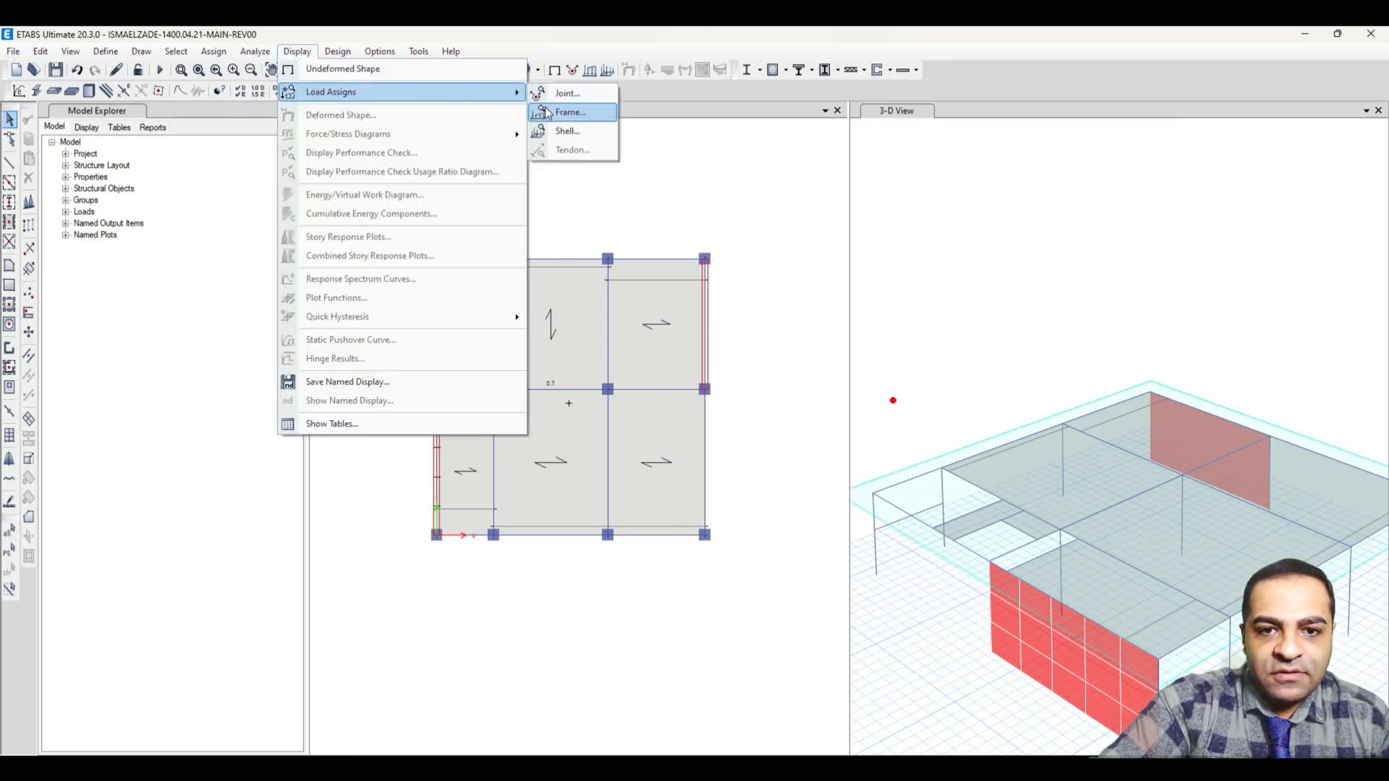
{"action": "left_click", "coordinate": [570, 111]}
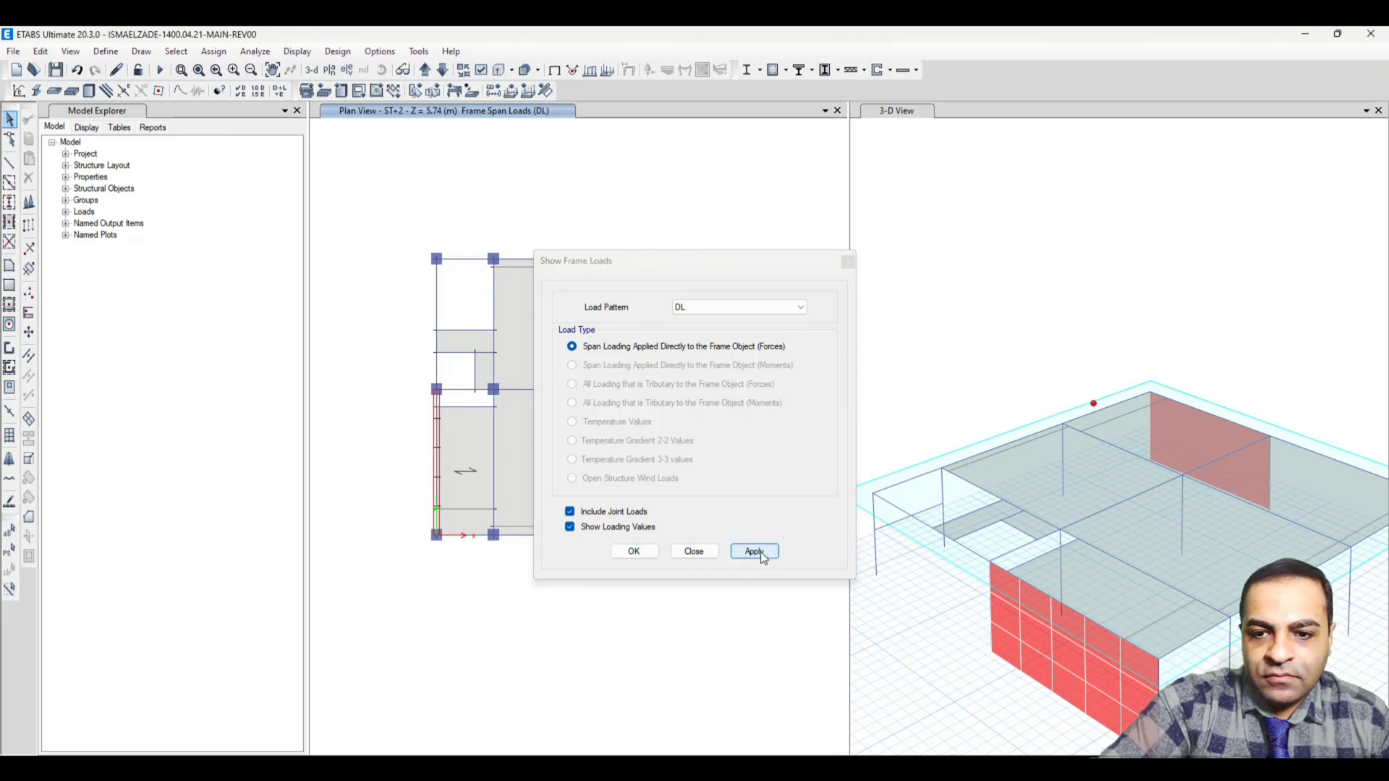
{"action": "left_click", "coordinate": [693, 550]}
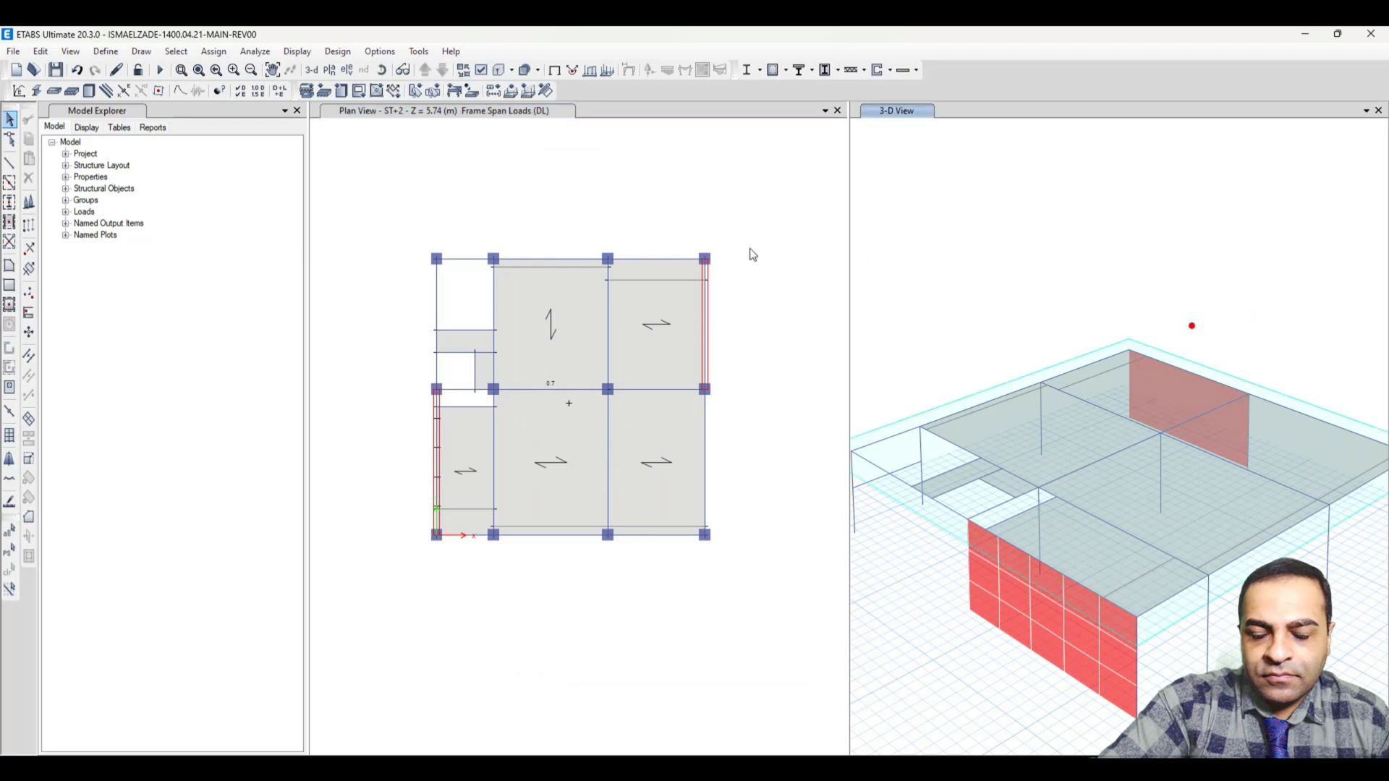
{"action": "left_click", "coordinate": [297, 50]}
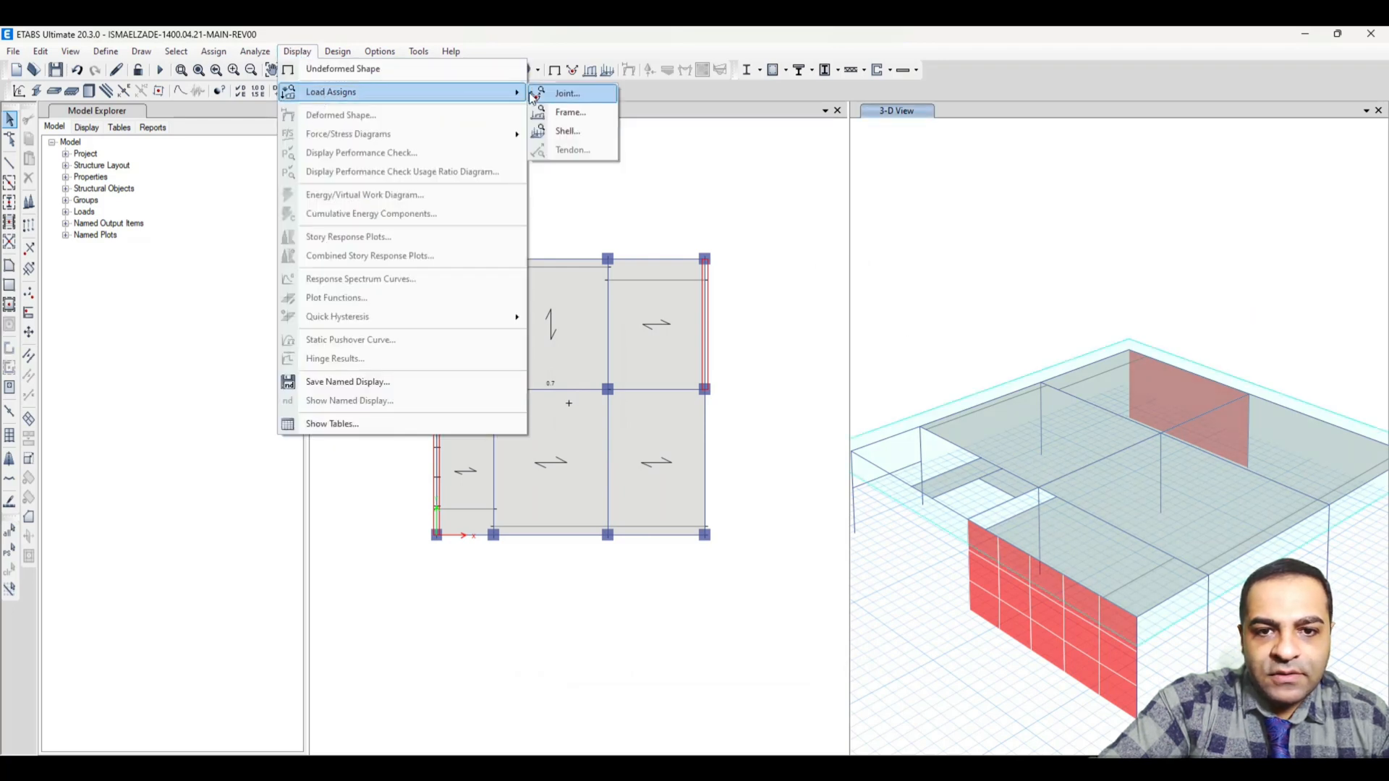
{"action": "left_click", "coordinate": [571, 111]}
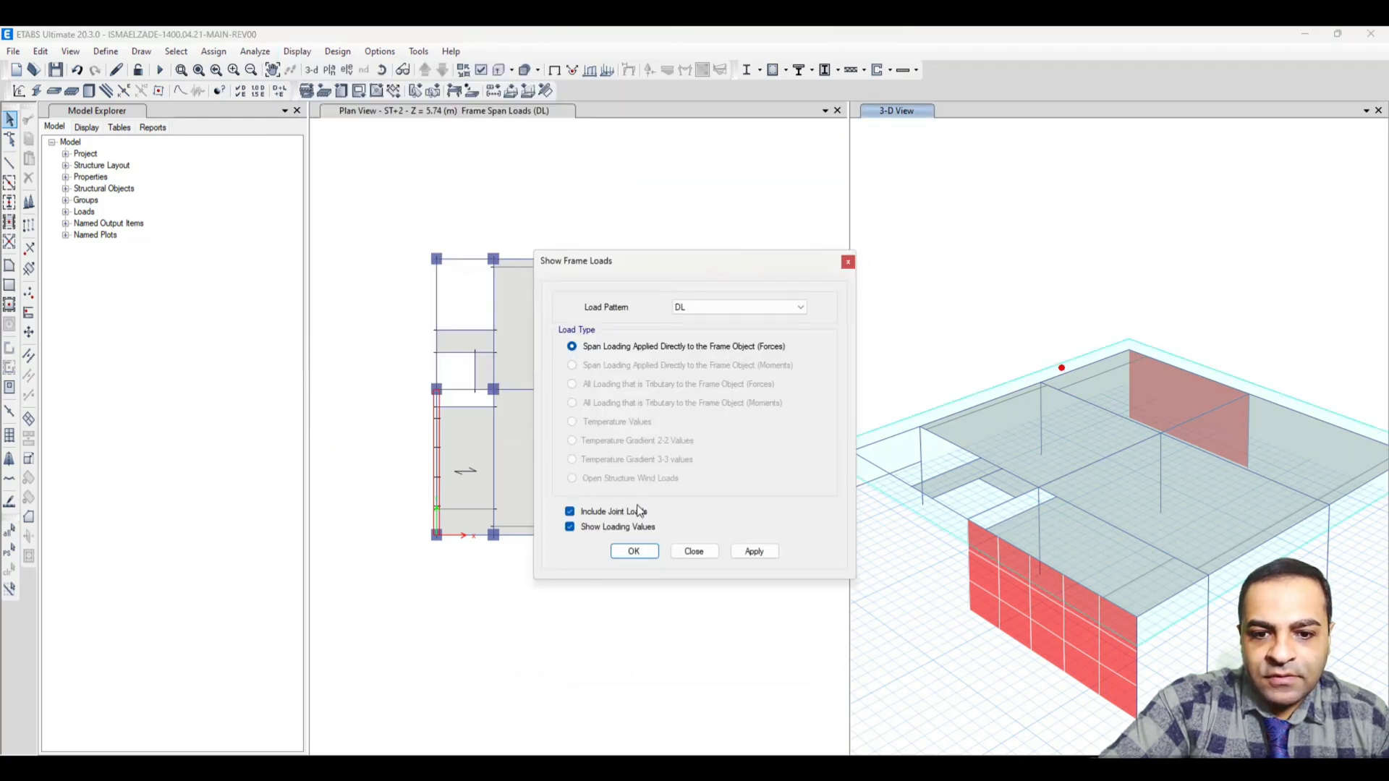
{"action": "left_click", "coordinate": [752, 551]}
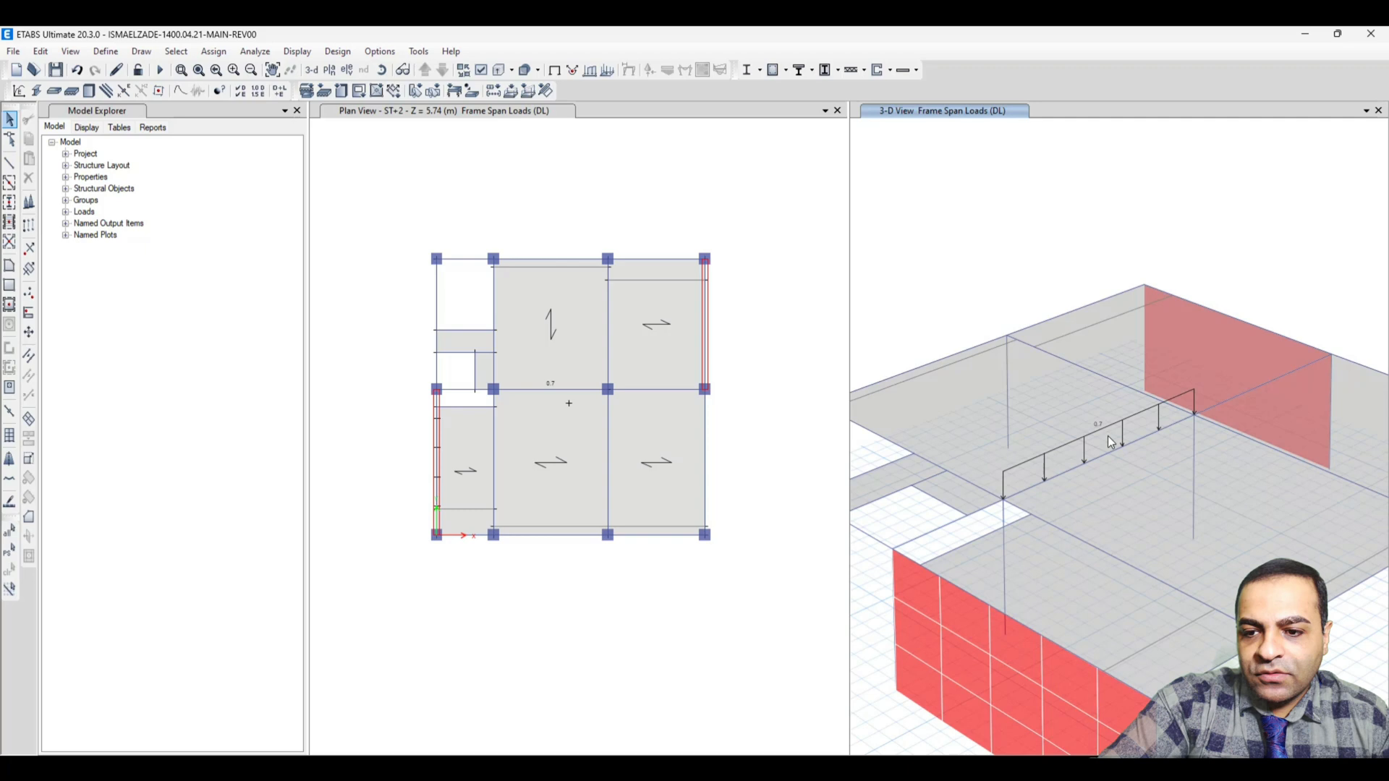
{"action": "mouse_move", "coordinate": [1107, 444]}
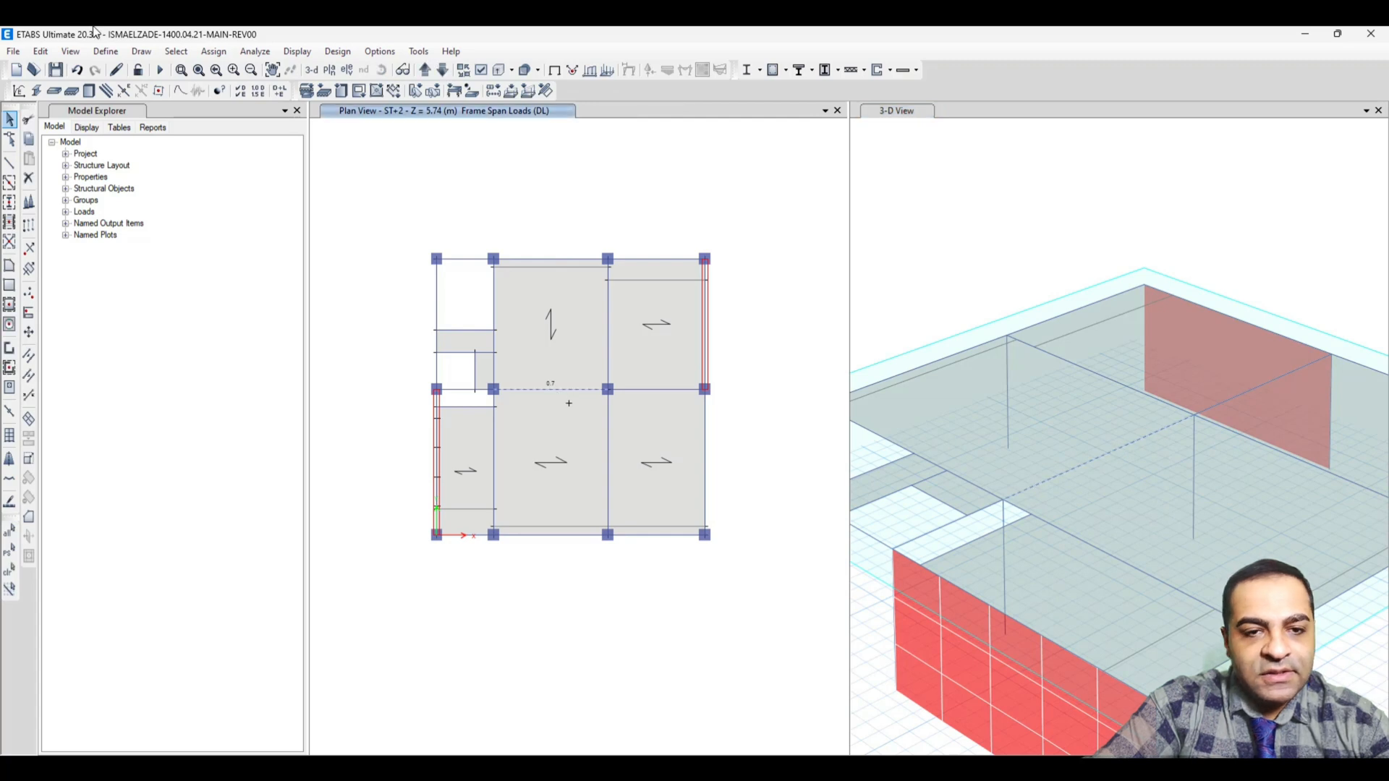
- Delete the beam's existing DL distributed frame loads
{"action": "left_click", "coordinate": [213, 51]}
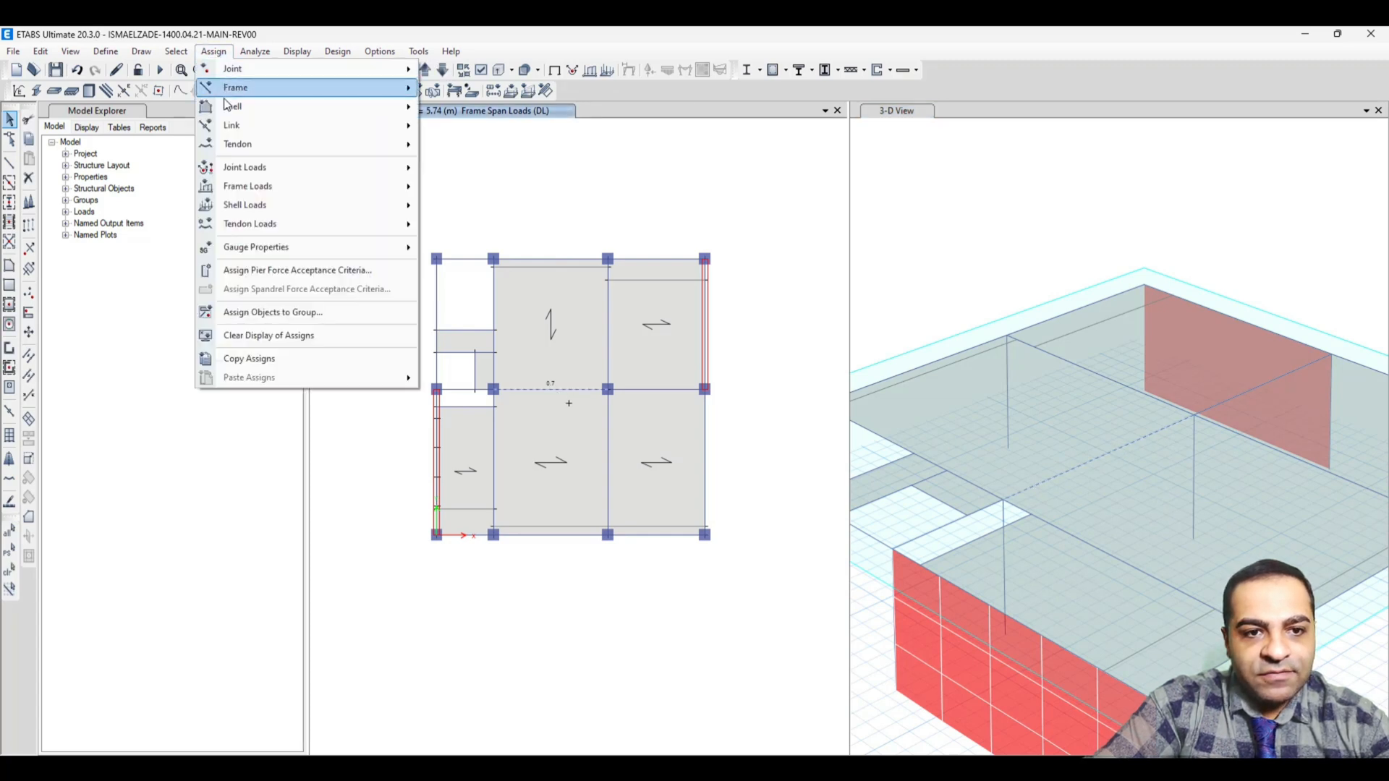
{"action": "mouse_move", "coordinate": [248, 186]}
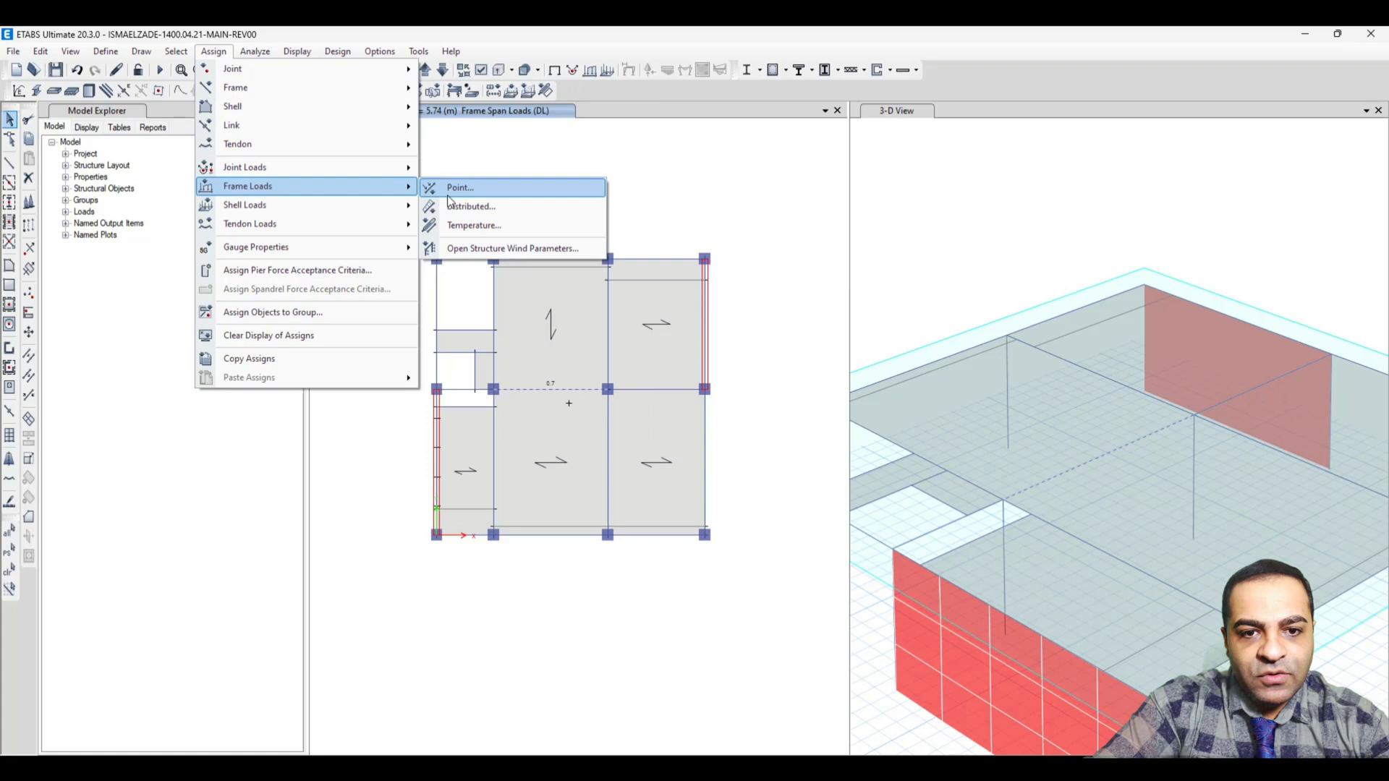
{"action": "left_click", "coordinate": [472, 206]}
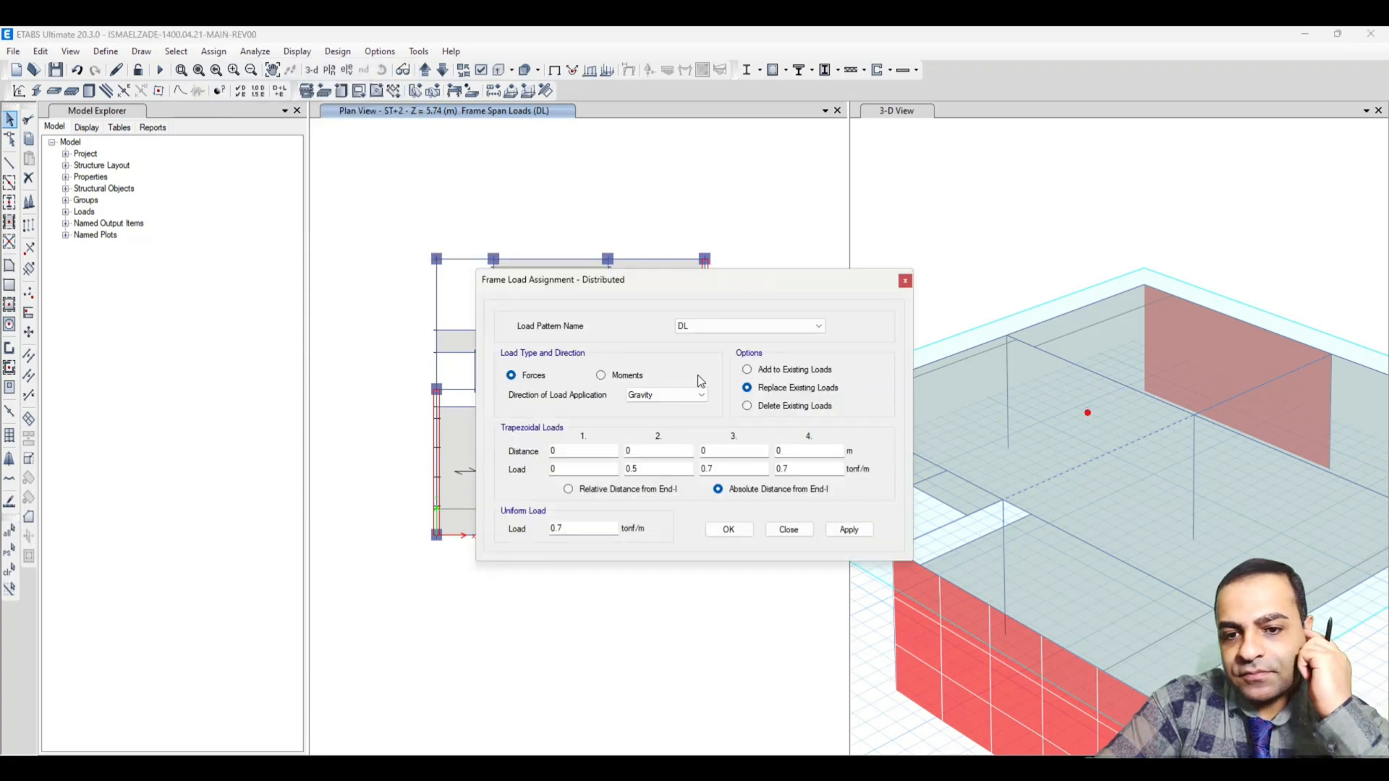
{"action": "left_click", "coordinate": [746, 405]}
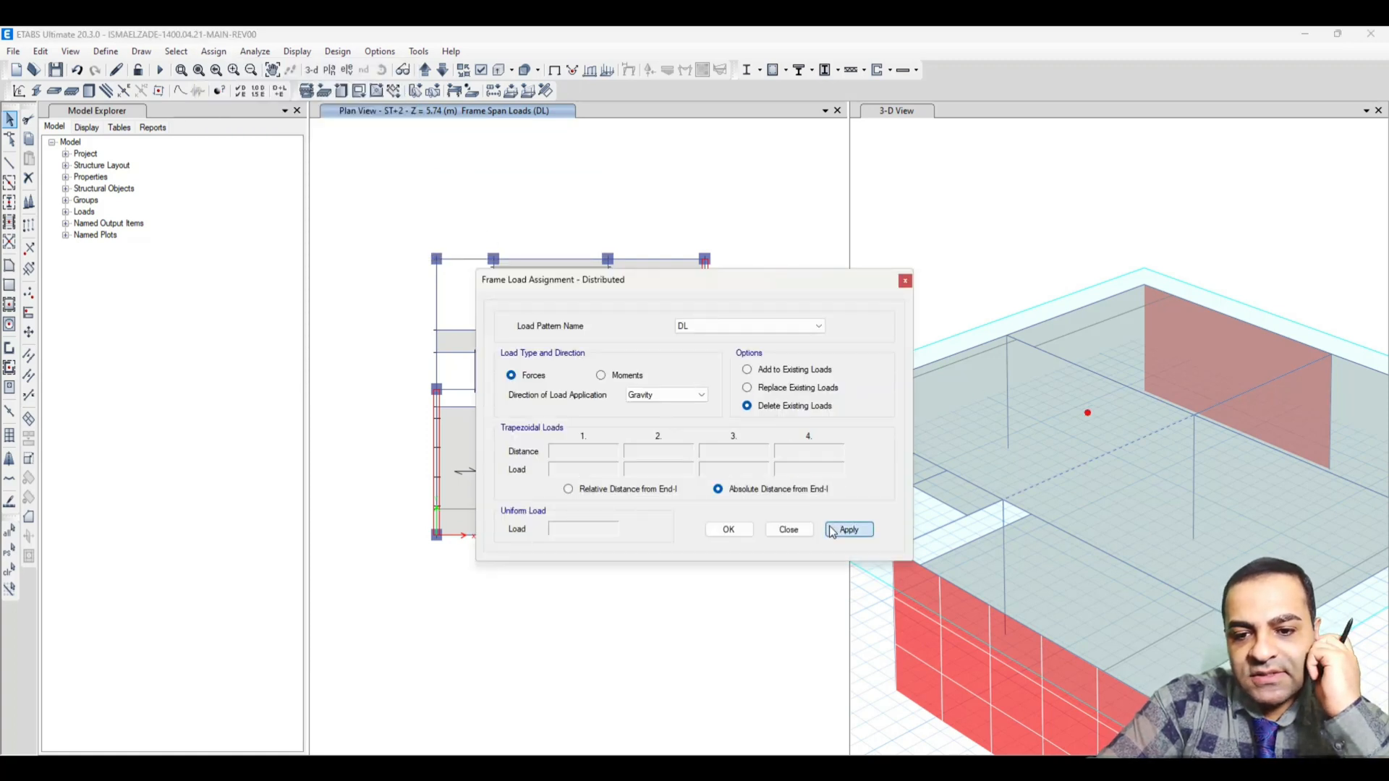
{"action": "left_click", "coordinate": [848, 530]}
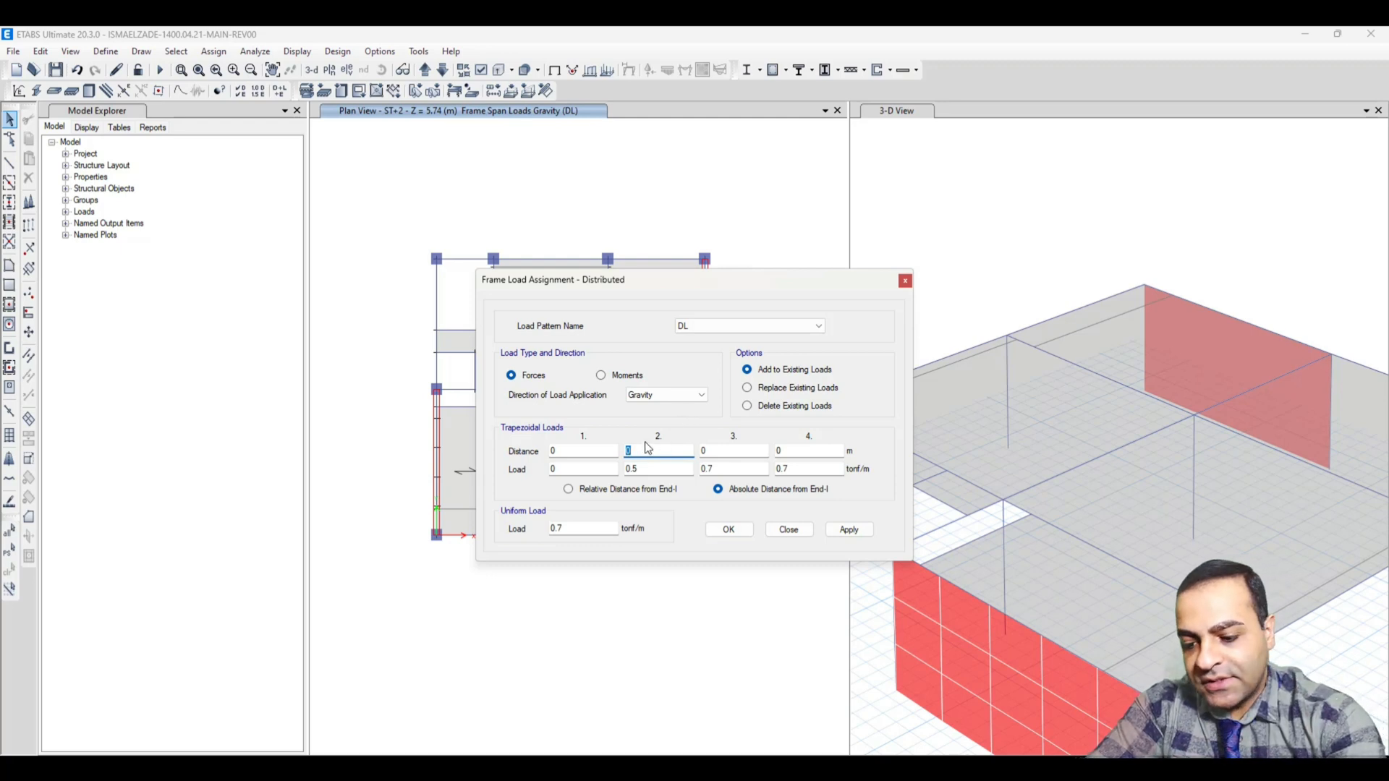
- Enter trapezoidal DL distances 0, 3.05, 3.05, 6.1 with loads 0, 0, 0.7, 0.7
{"action": "type", "text": "3.05"}
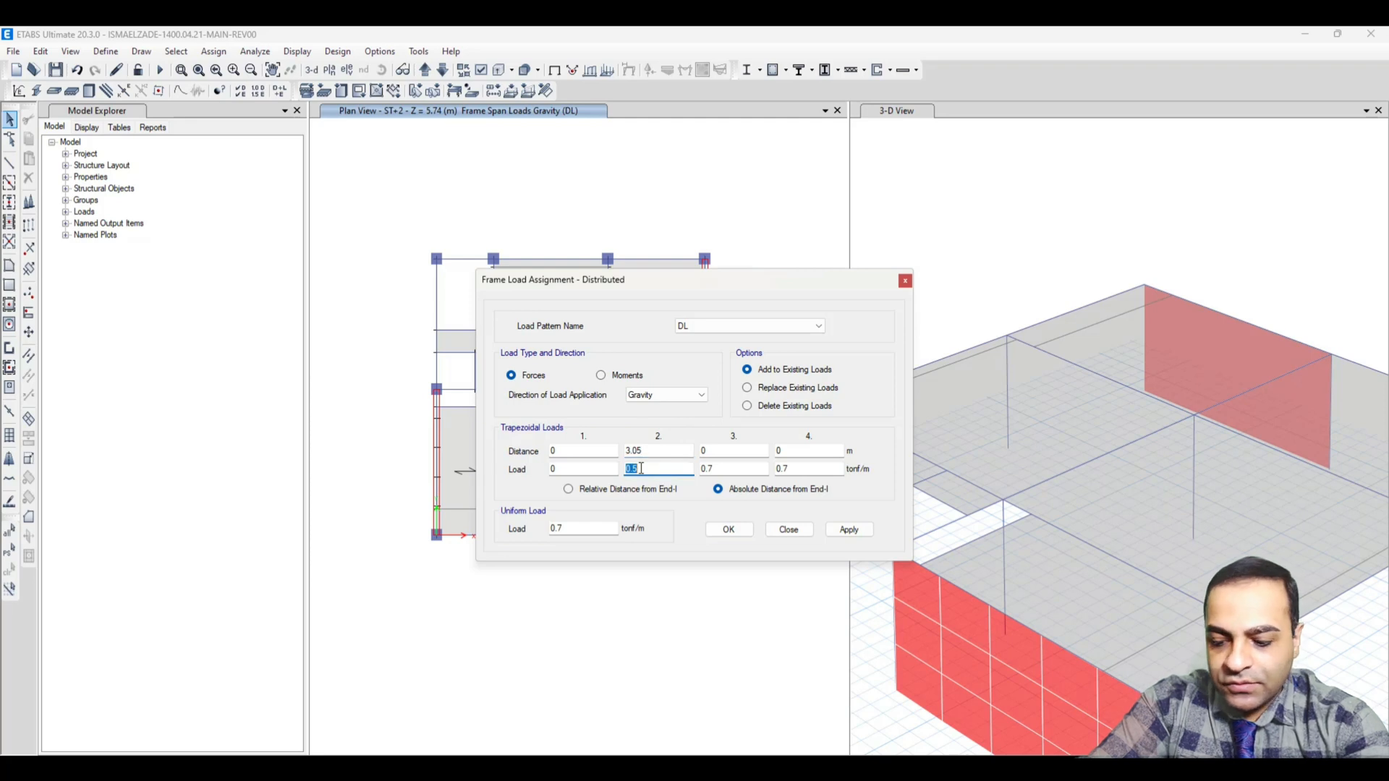
{"action": "type", "text": "0"}
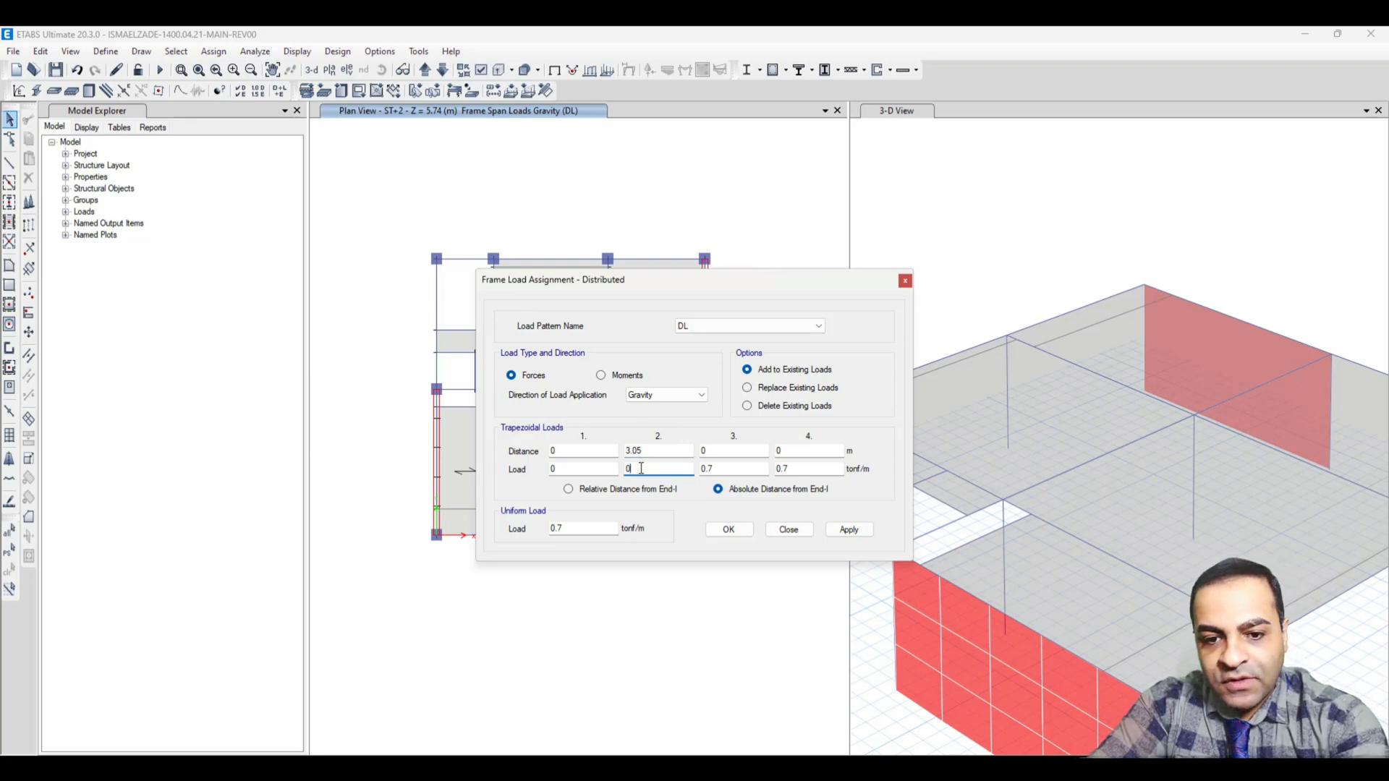
{"action": "type", "text": "0.7"}
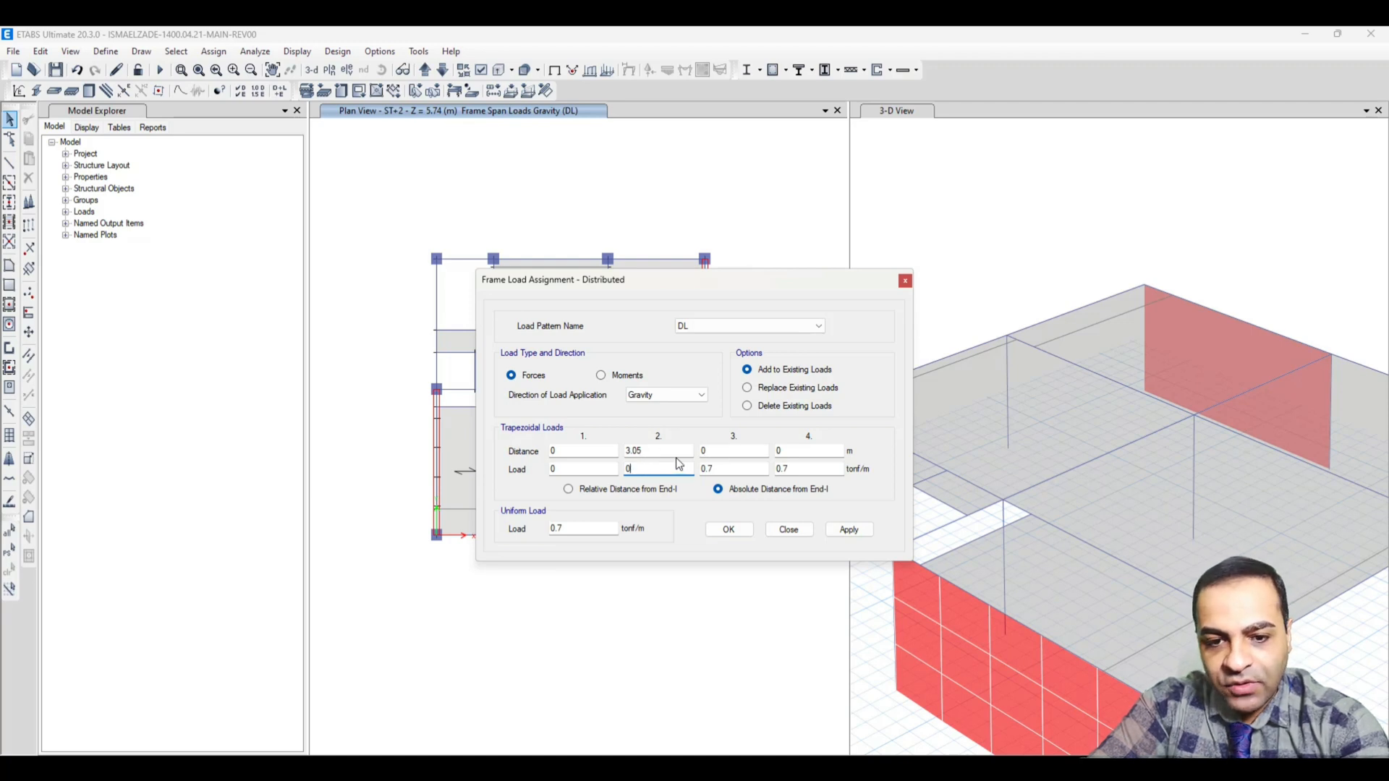
{"action": "left_click", "coordinate": [733, 451]}
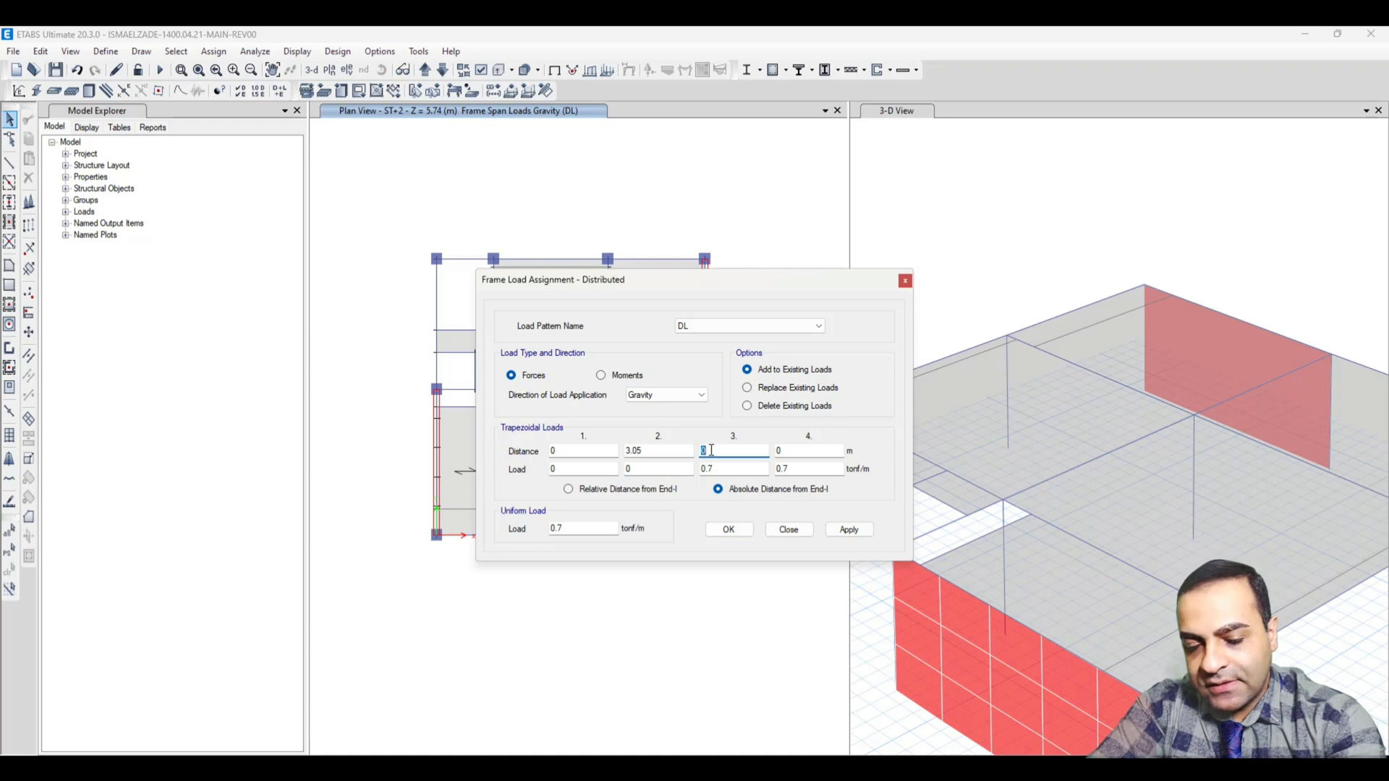
{"action": "type", "text": "3.05"}
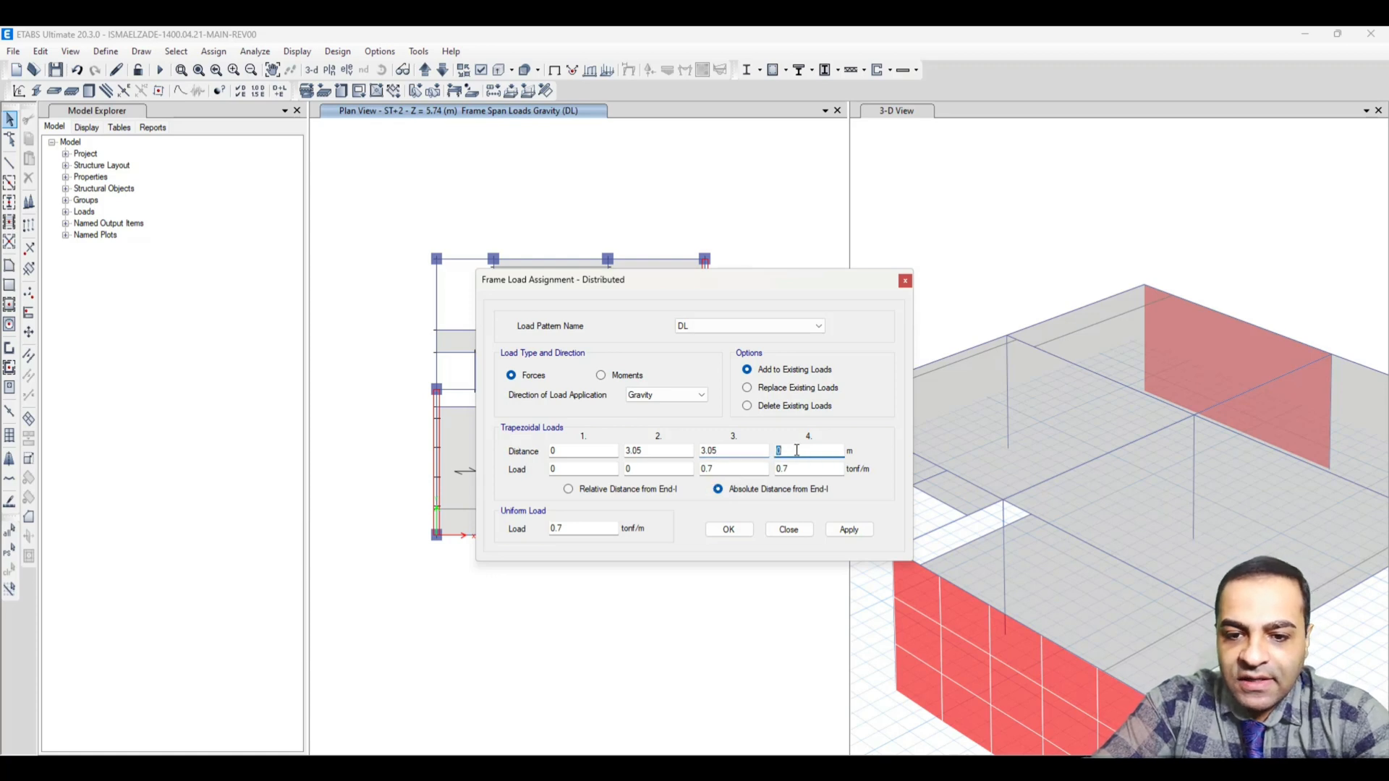
{"action": "type", "text": "6"}
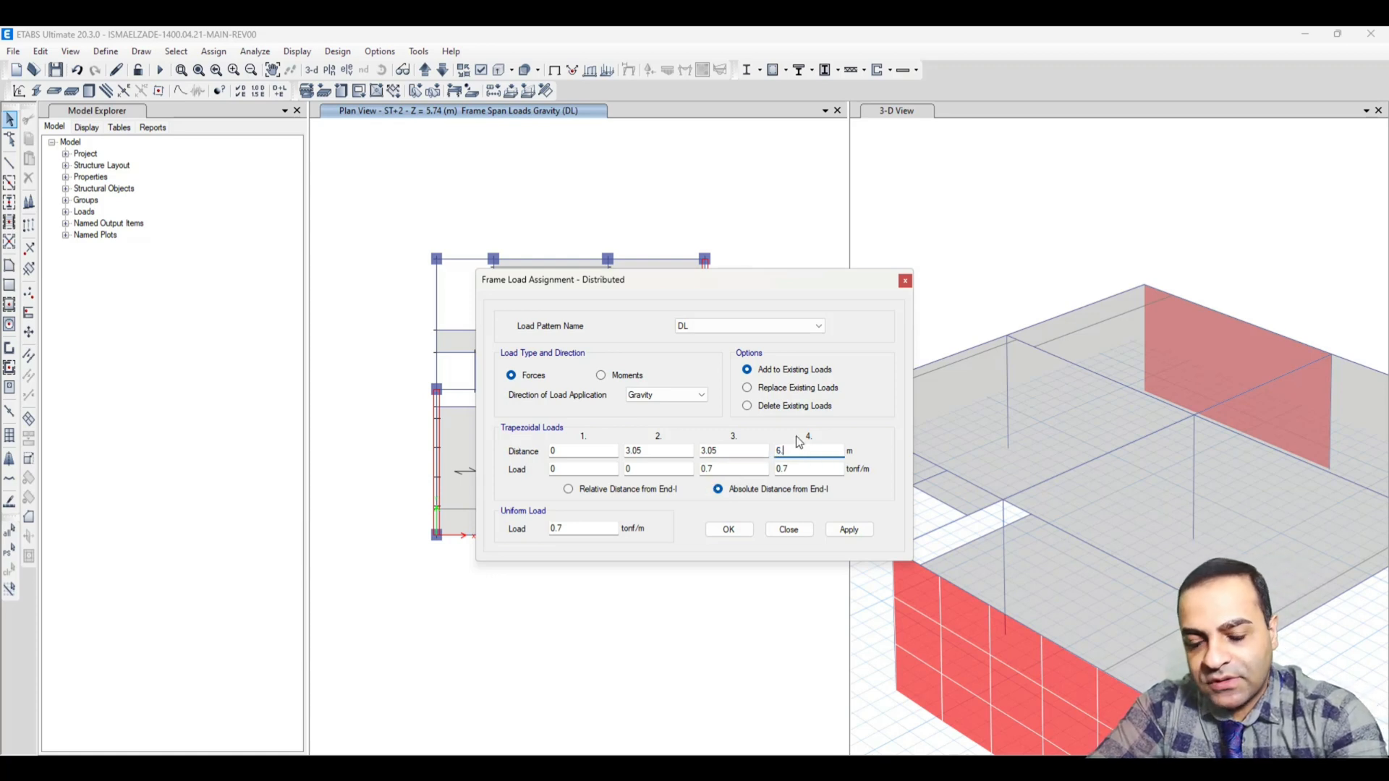
{"action": "type", "text": ".1"}
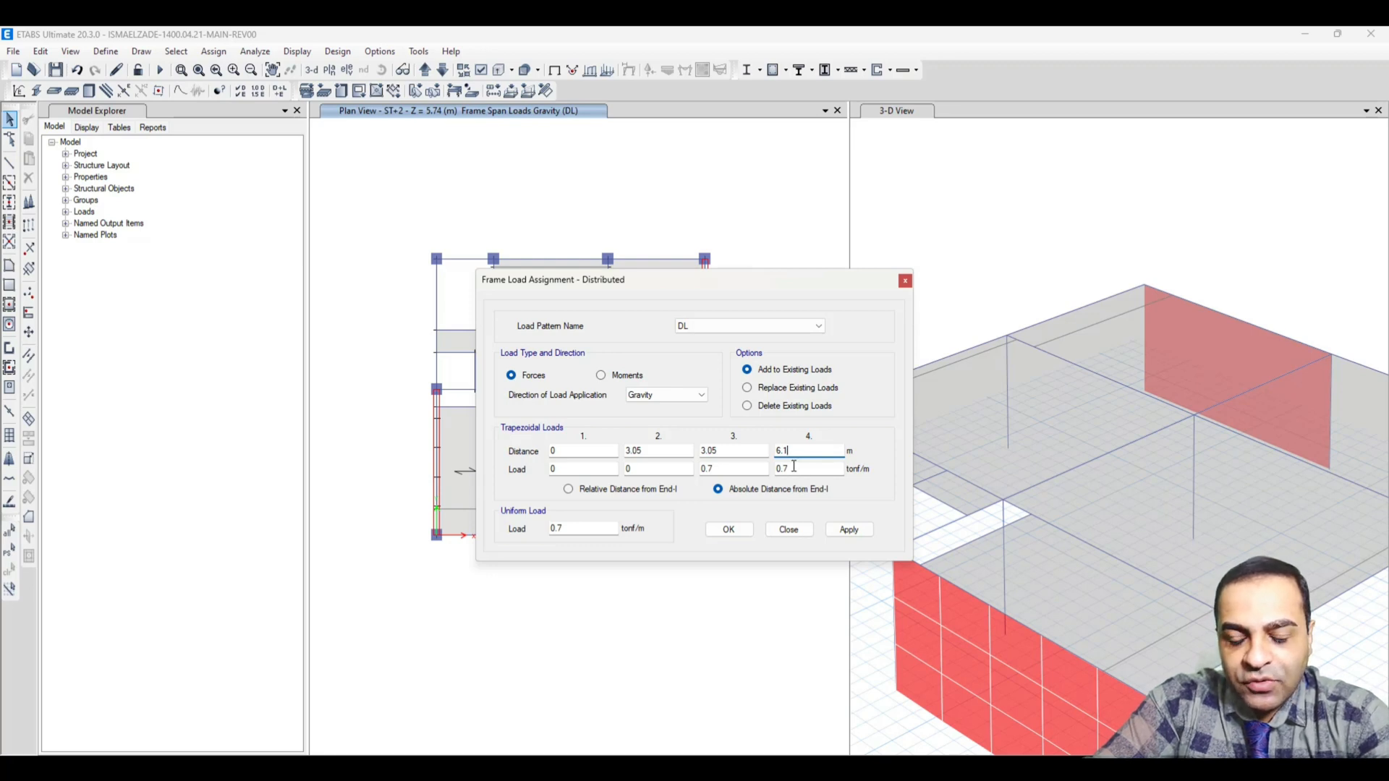
- Apply the stepped DL load to the beam after dismissing the no-selection warning
{"action": "left_click", "coordinate": [848, 530]}
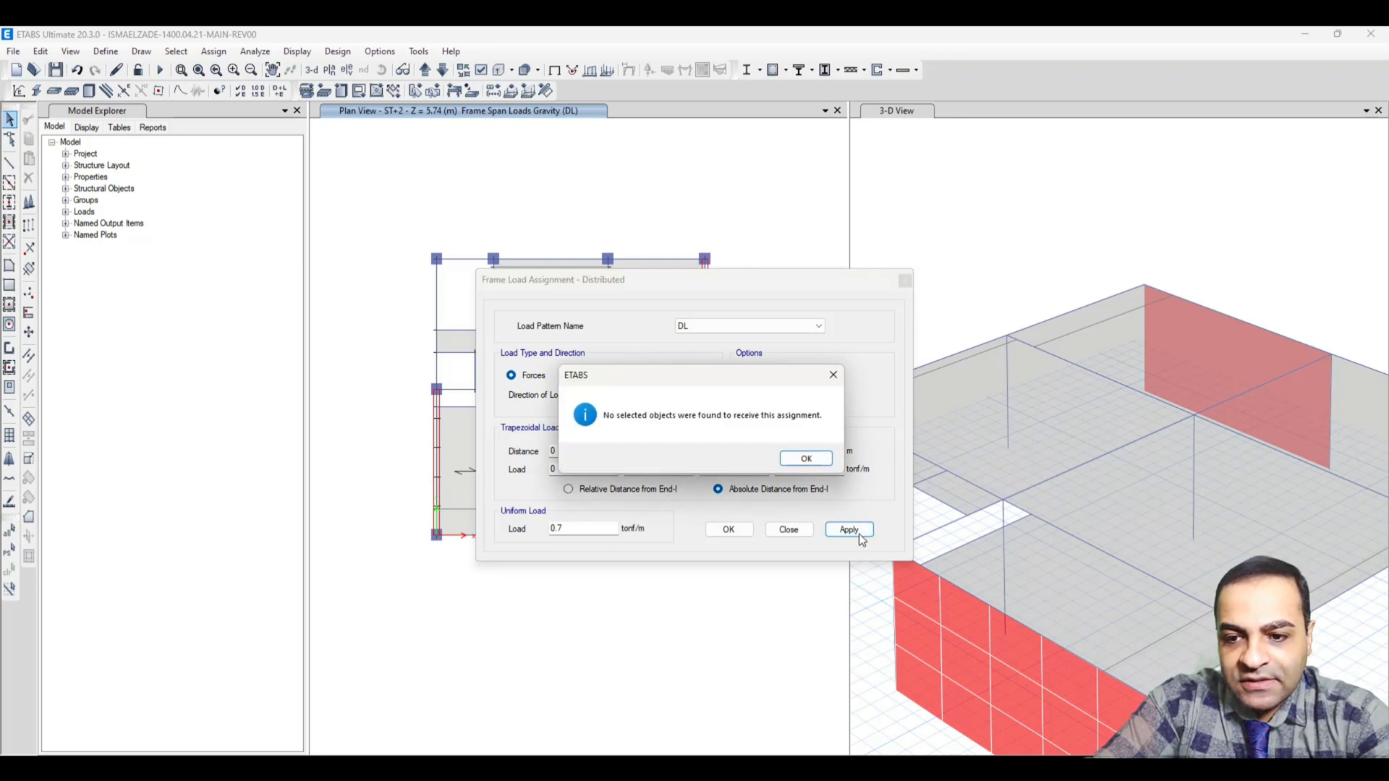
{"action": "left_click", "coordinate": [805, 459]}
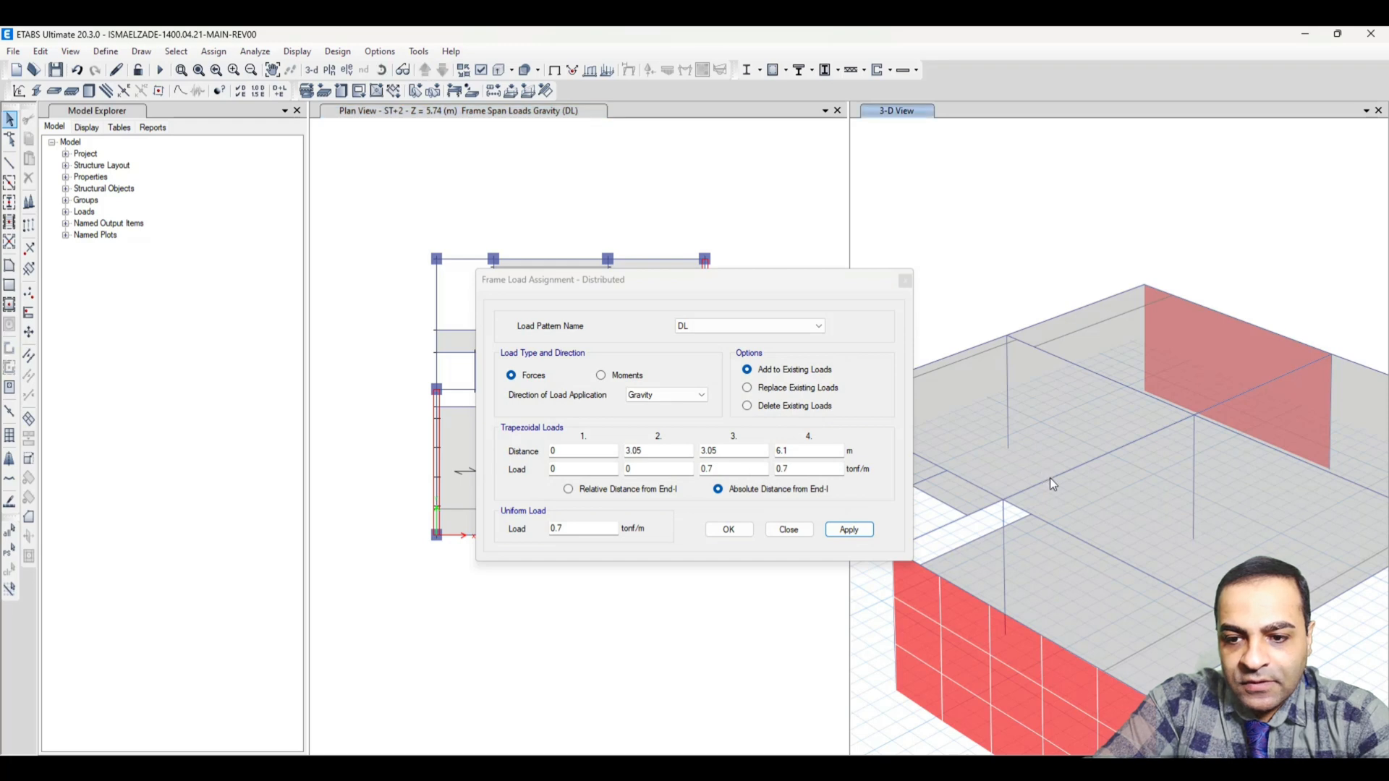
{"action": "left_click", "coordinate": [847, 530]}
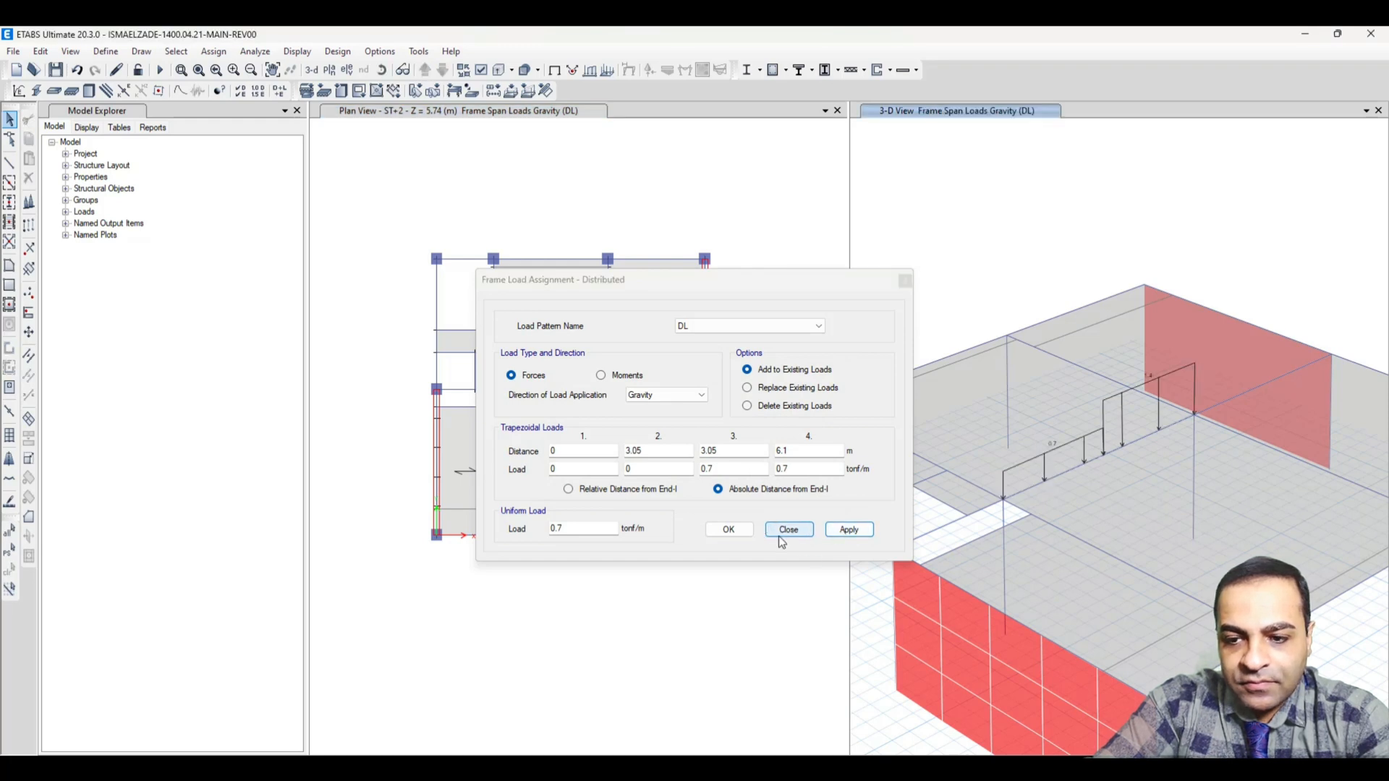
{"action": "left_click", "coordinate": [787, 529]}
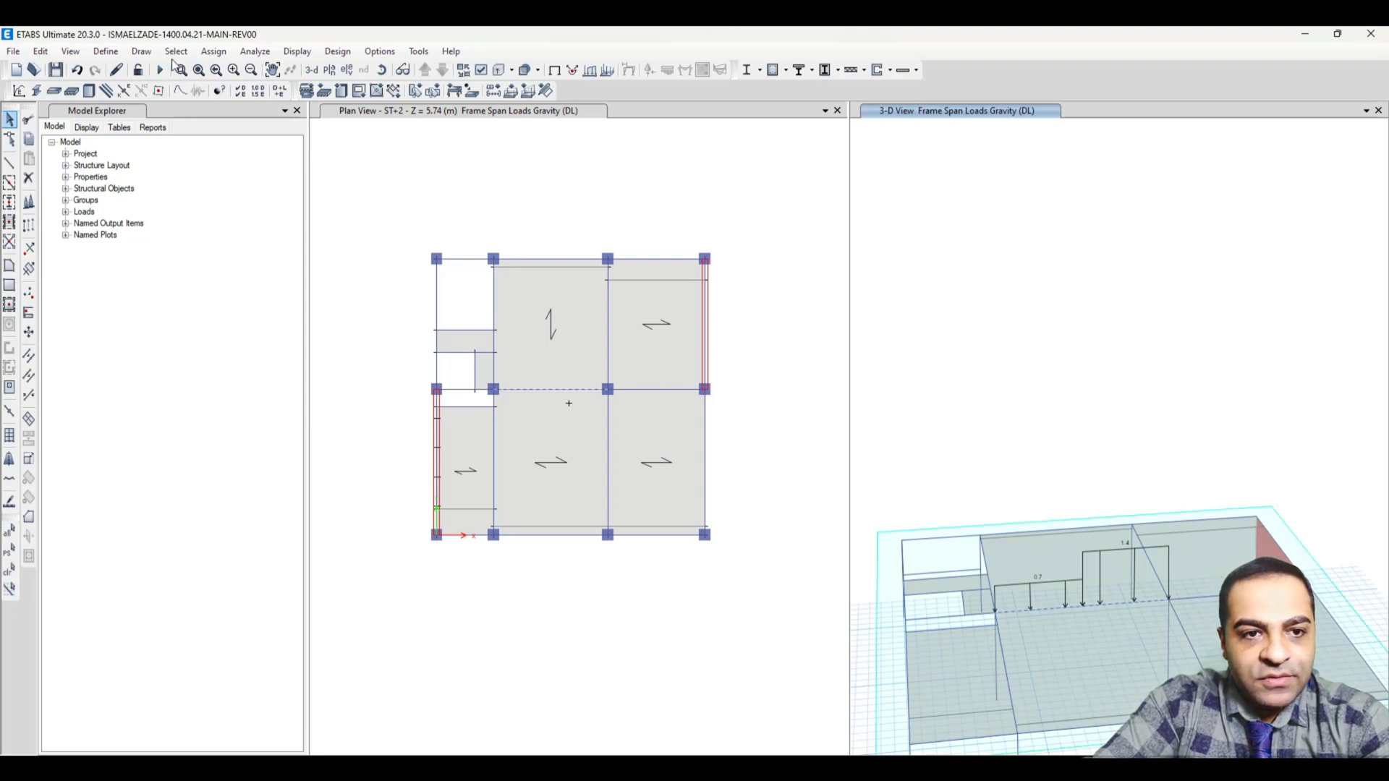
- Zero the trapezoidal DL load values and attempt to apply them to the beam
{"action": "left_click", "coordinate": [214, 51]}
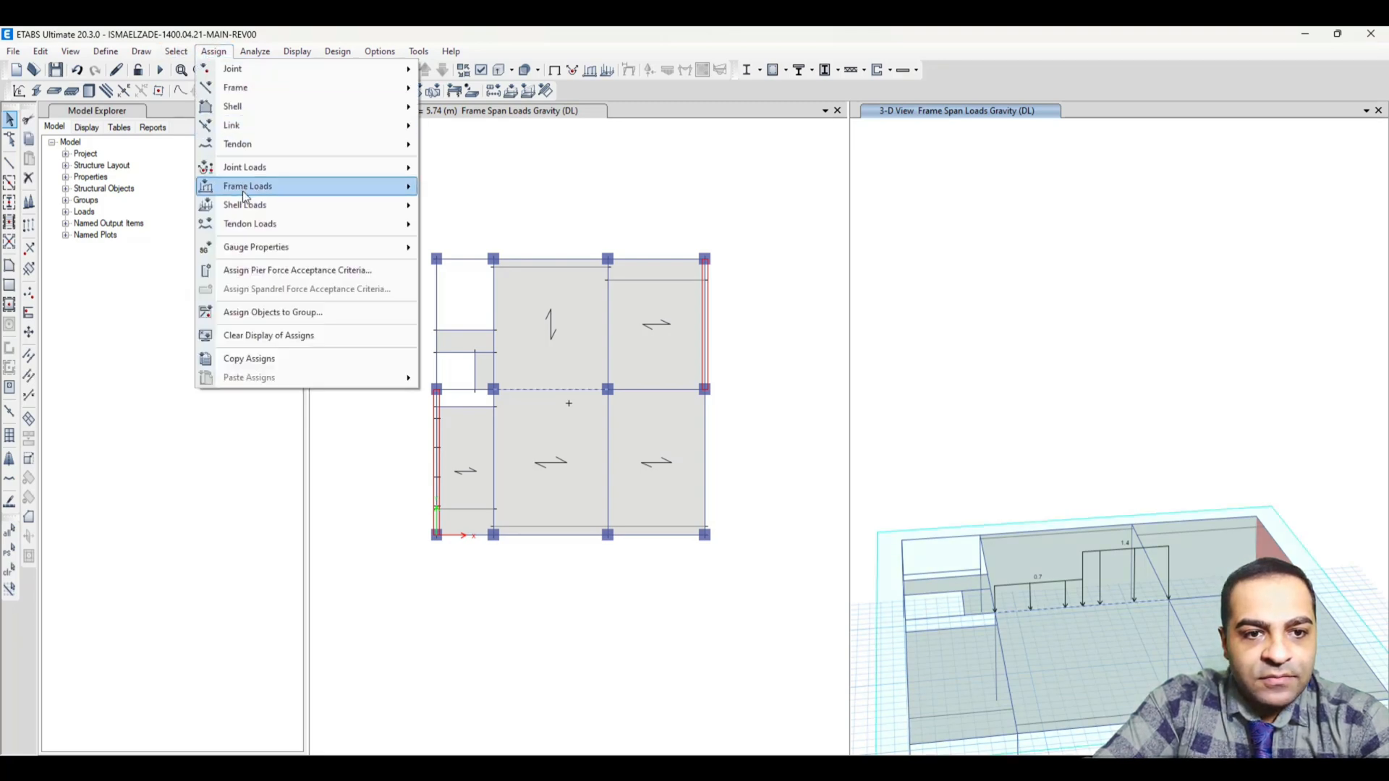
{"action": "left_click", "coordinate": [248, 187]}
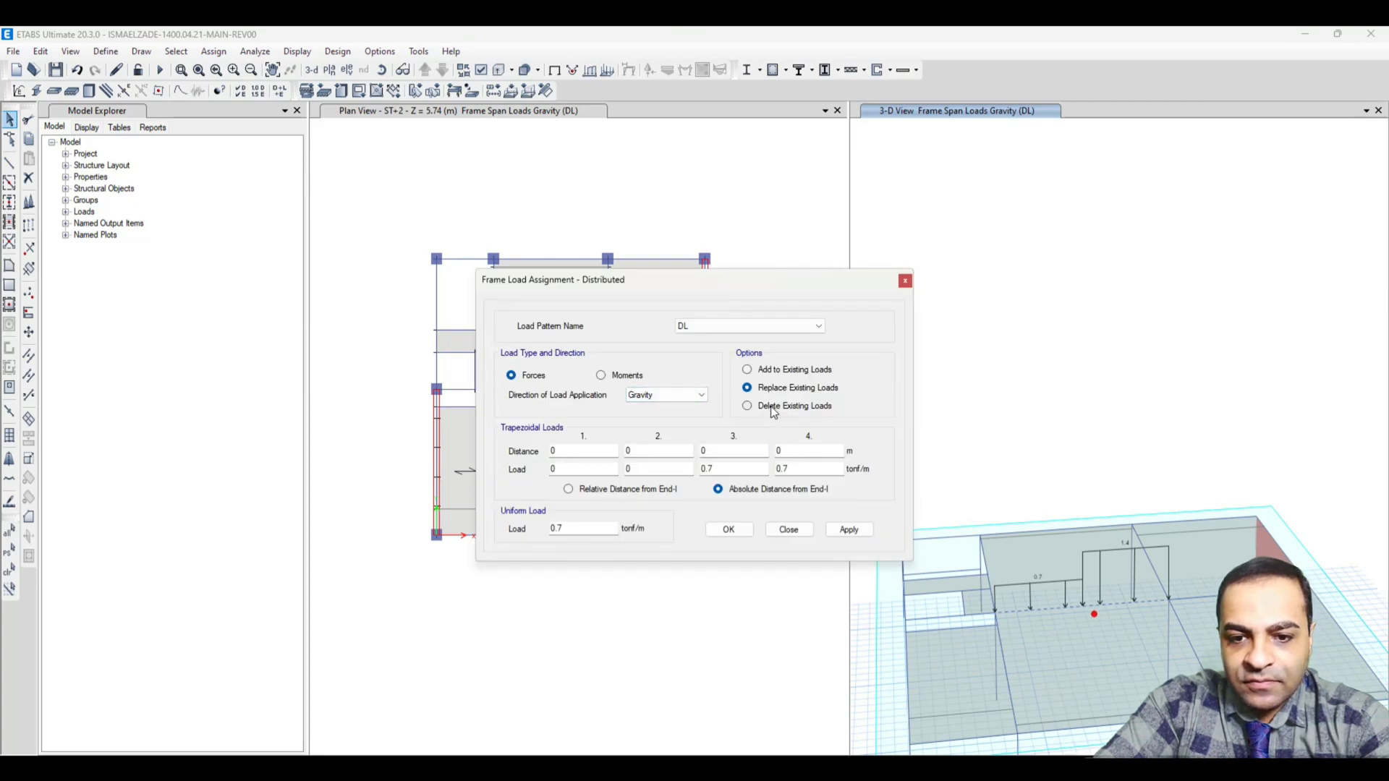
{"action": "left_click", "coordinate": [747, 405]}
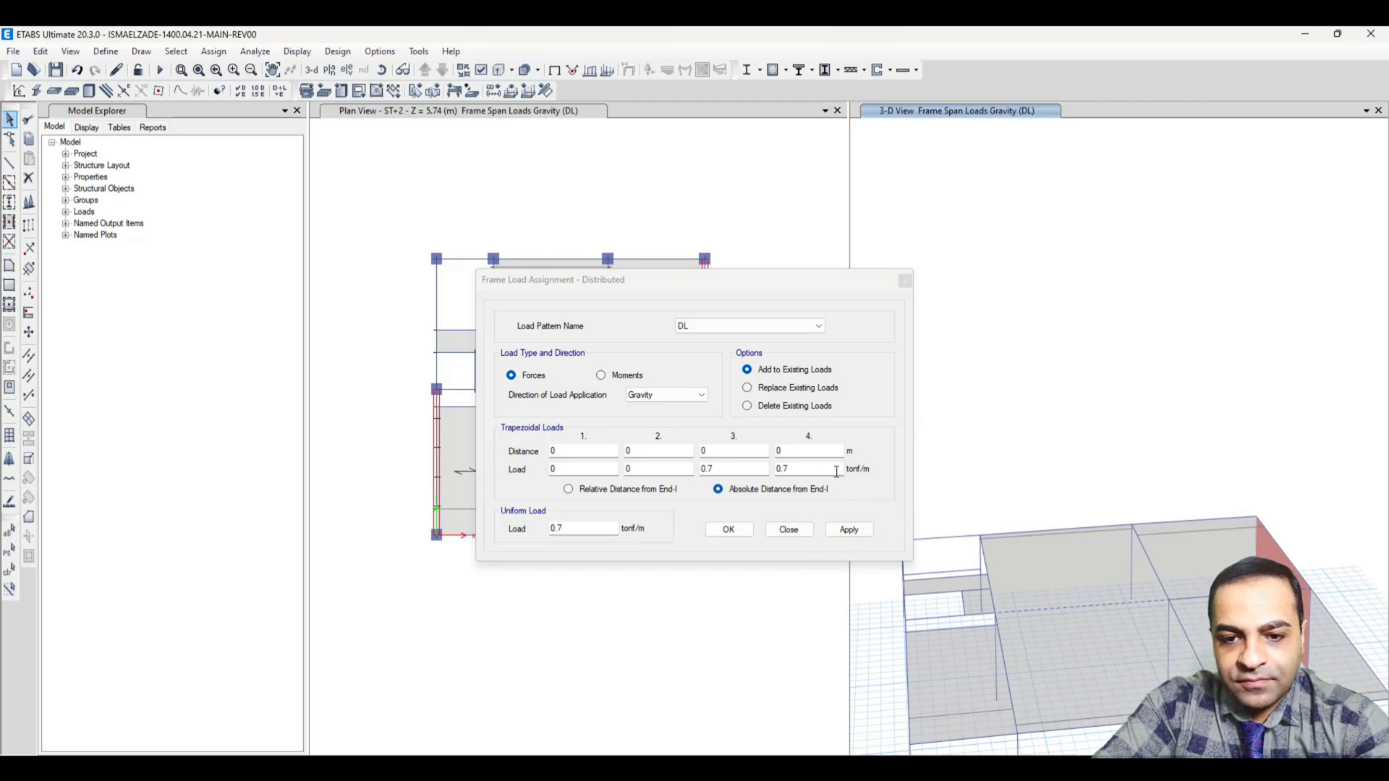
{"action": "left_click", "coordinate": [747, 405]}
{"action": "type", "text": "0"}
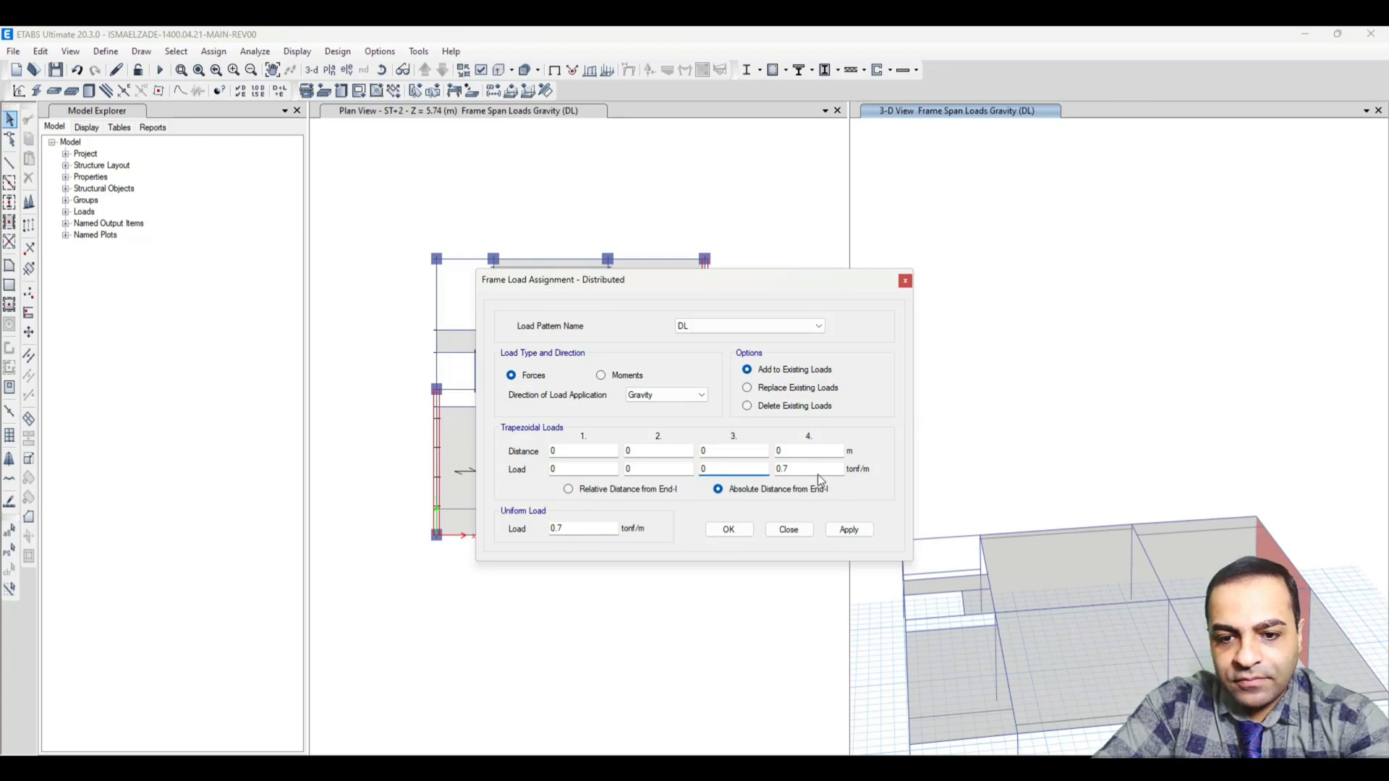
{"action": "left_click", "coordinate": [848, 529]}
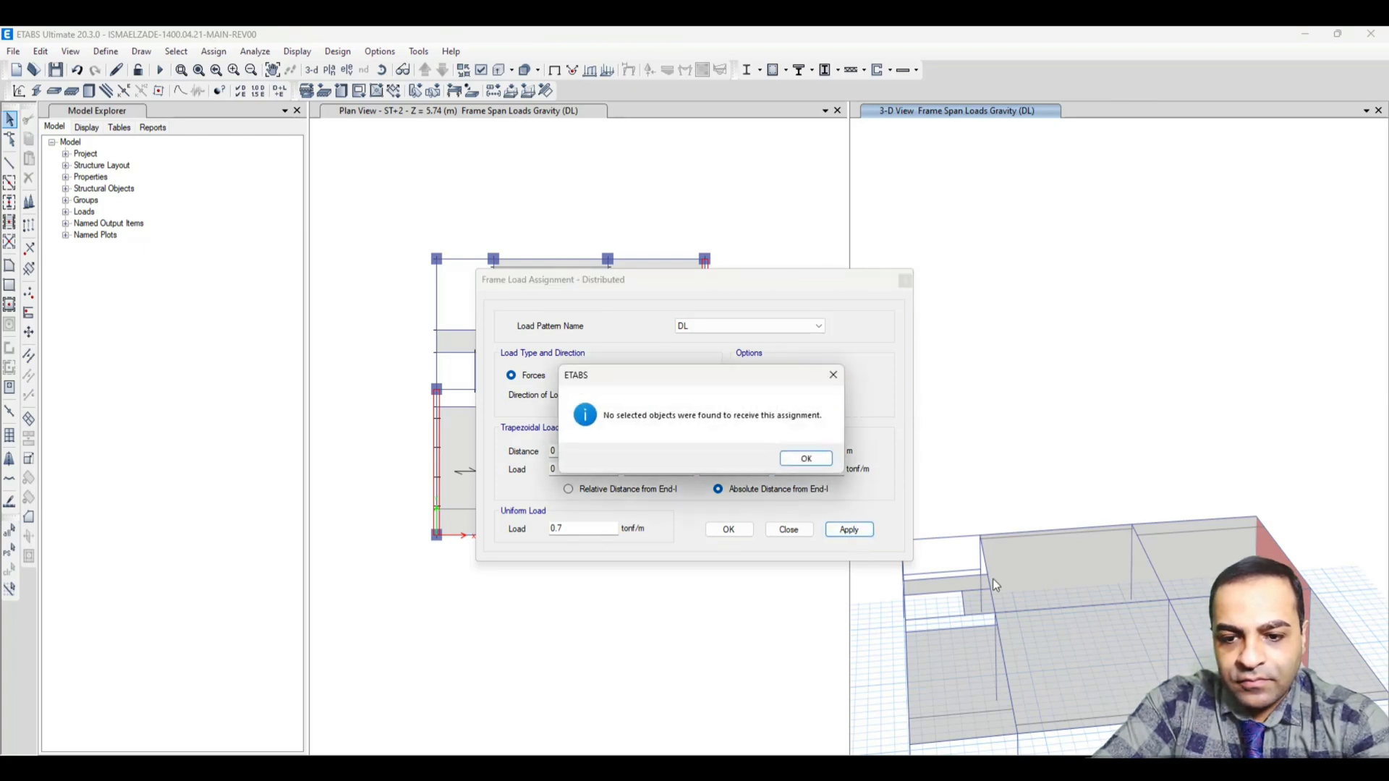
{"action": "left_click", "coordinate": [806, 459]}
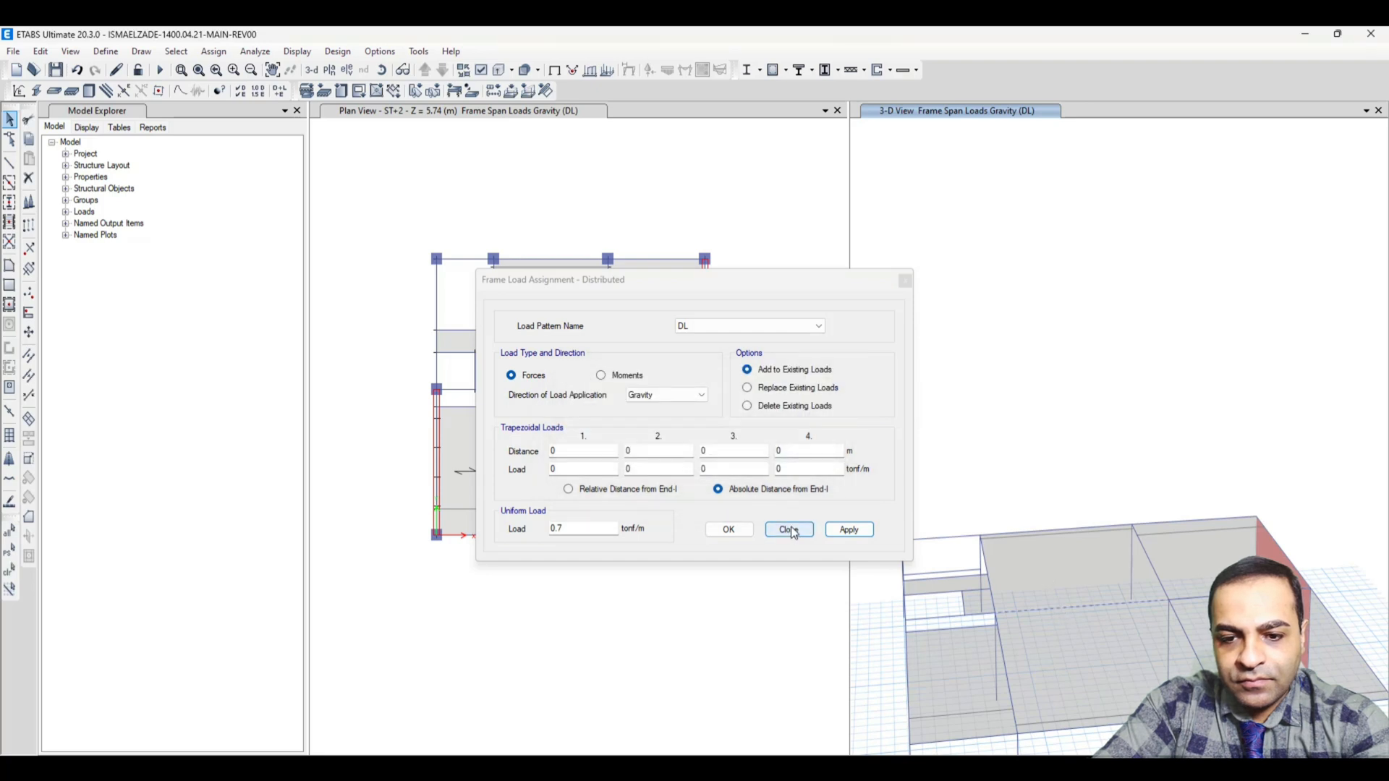
- Zero the uniform DL load, apply it and select the beam to clear its load
{"action": "left_click", "coordinate": [847, 530]}
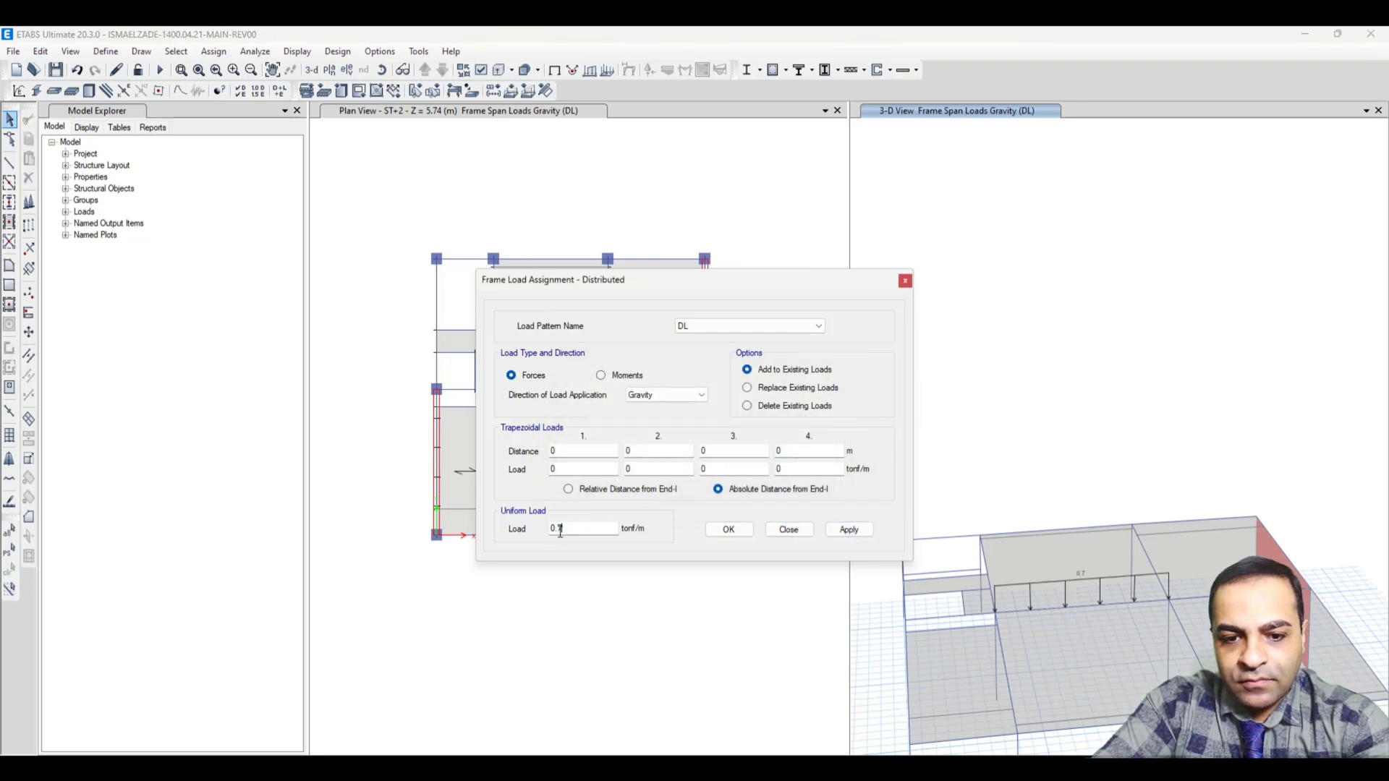
{"action": "left_click", "coordinate": [847, 529]}
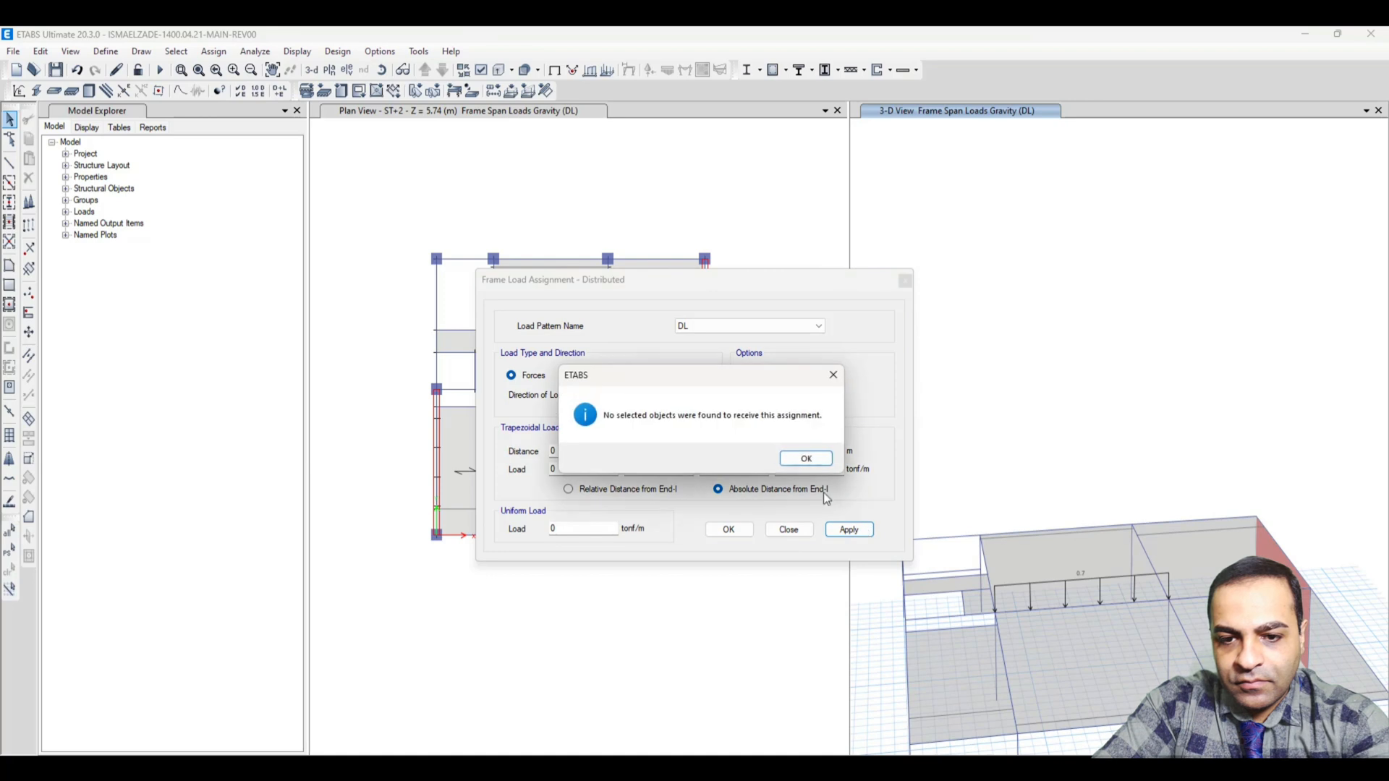
{"action": "left_click", "coordinate": [805, 459]}
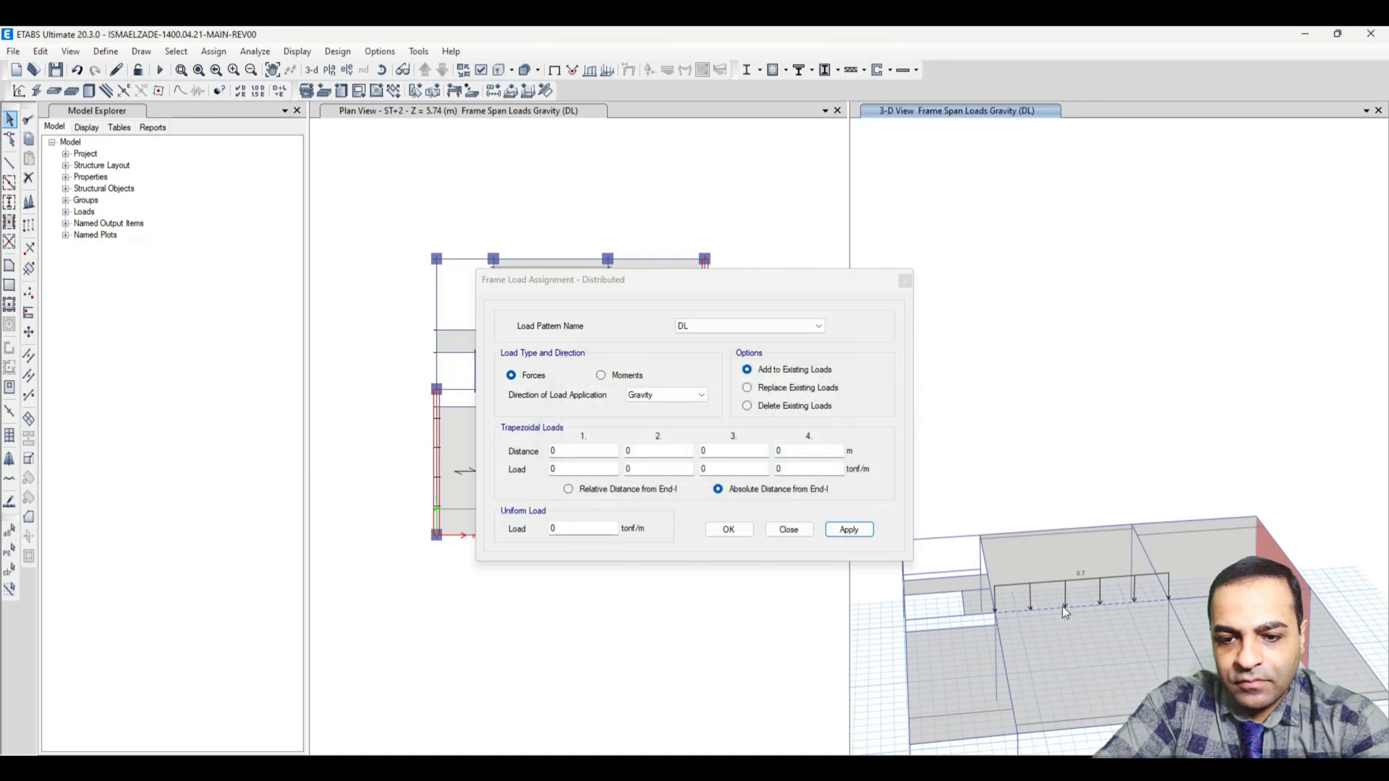
{"action": "left_click", "coordinate": [747, 405]}
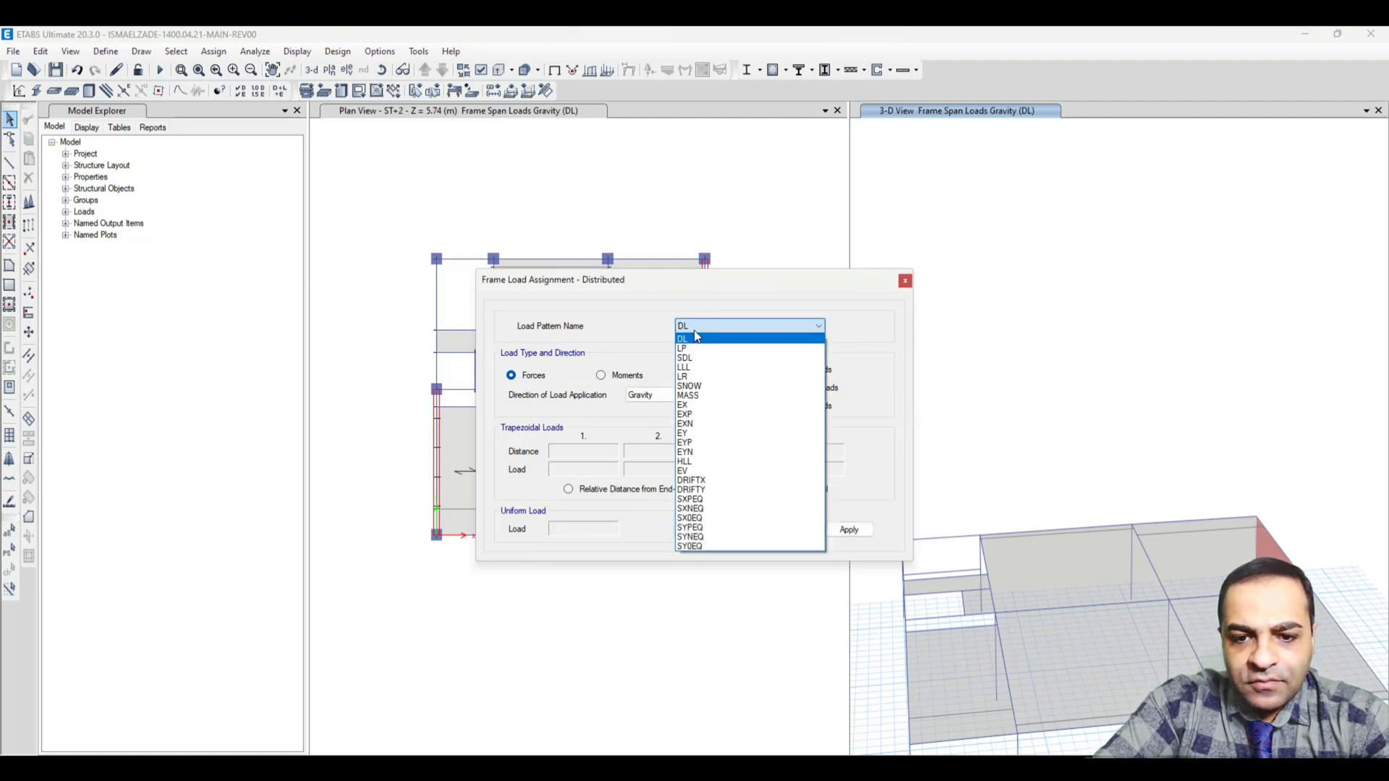
- Assign a triangular SDL load rising 0 to 0.5 tonf/m at 6.1 m, replacing existing loads
{"action": "left_click", "coordinate": [686, 358]}
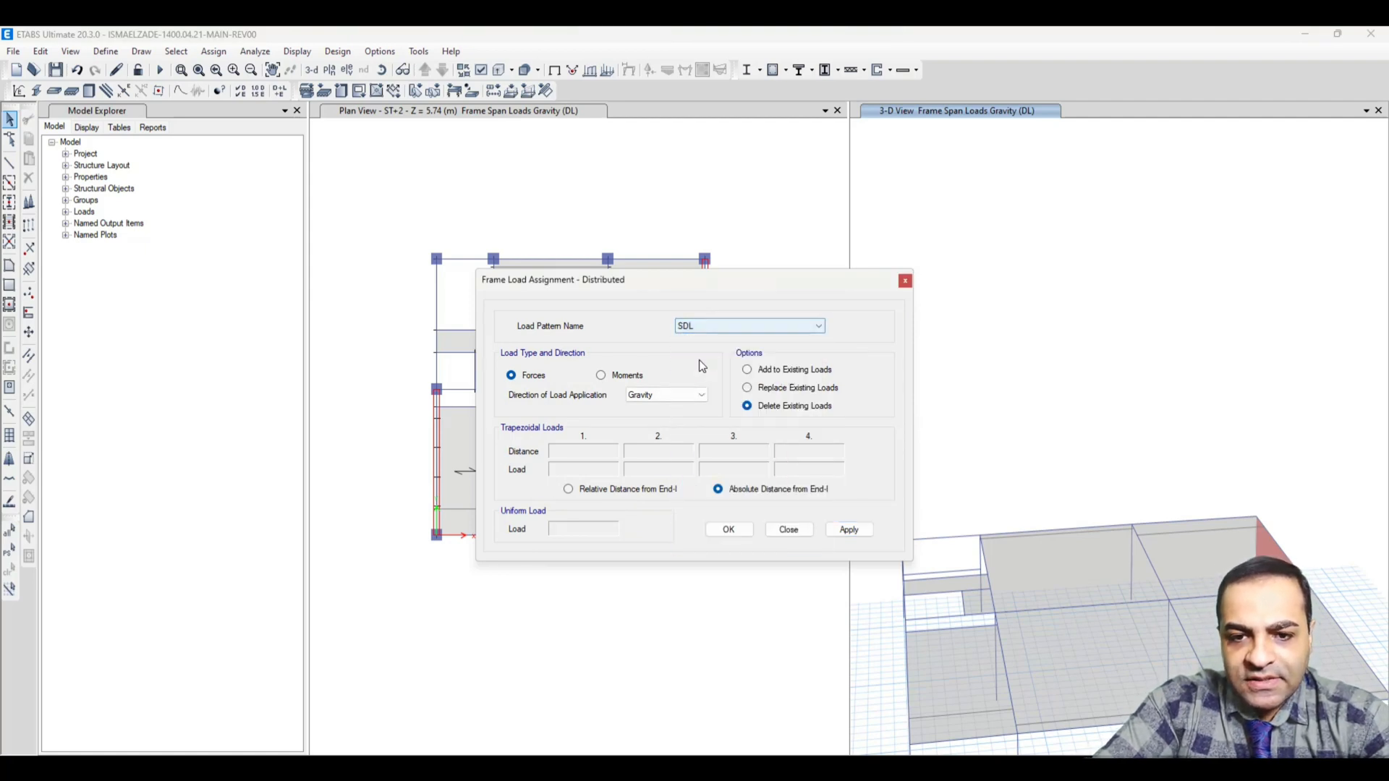
{"action": "left_click", "coordinate": [747, 369]}
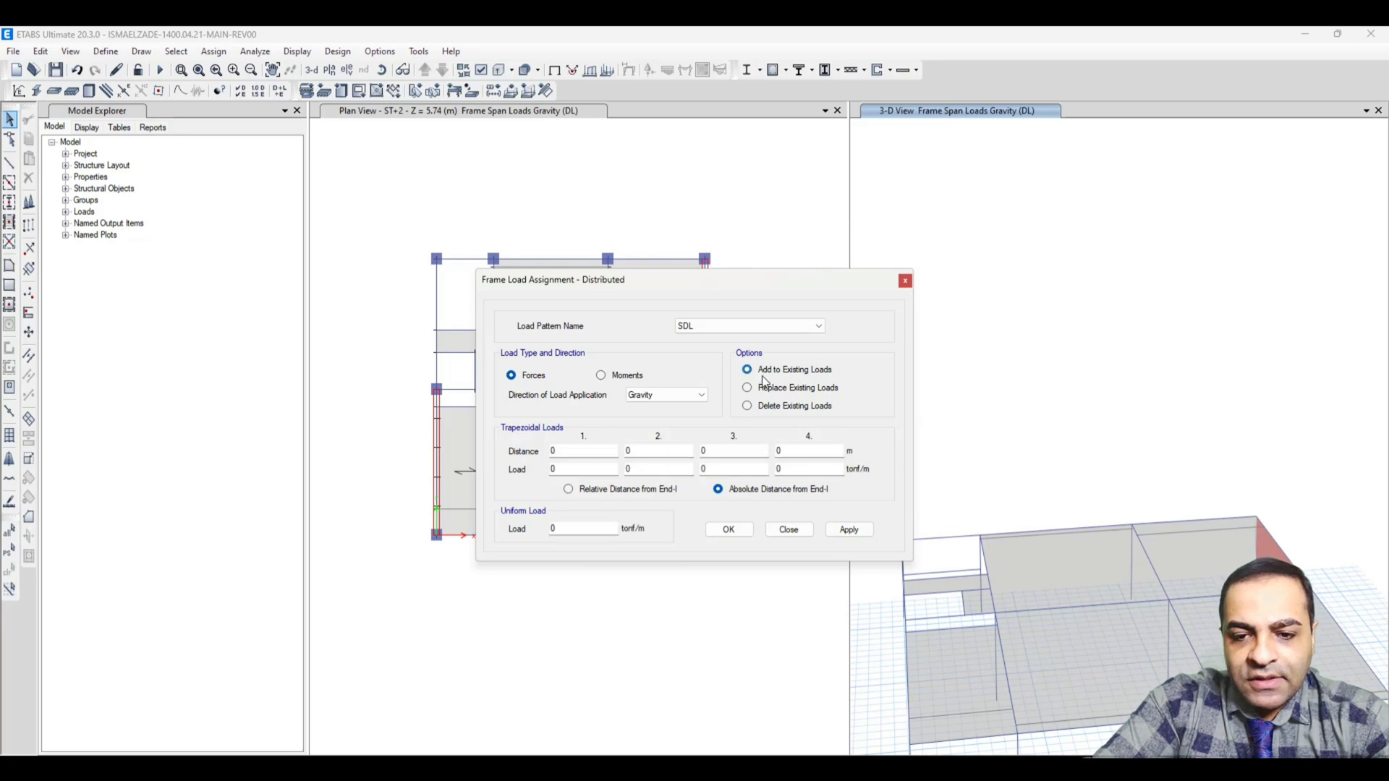
{"action": "left_click", "coordinate": [747, 387]}
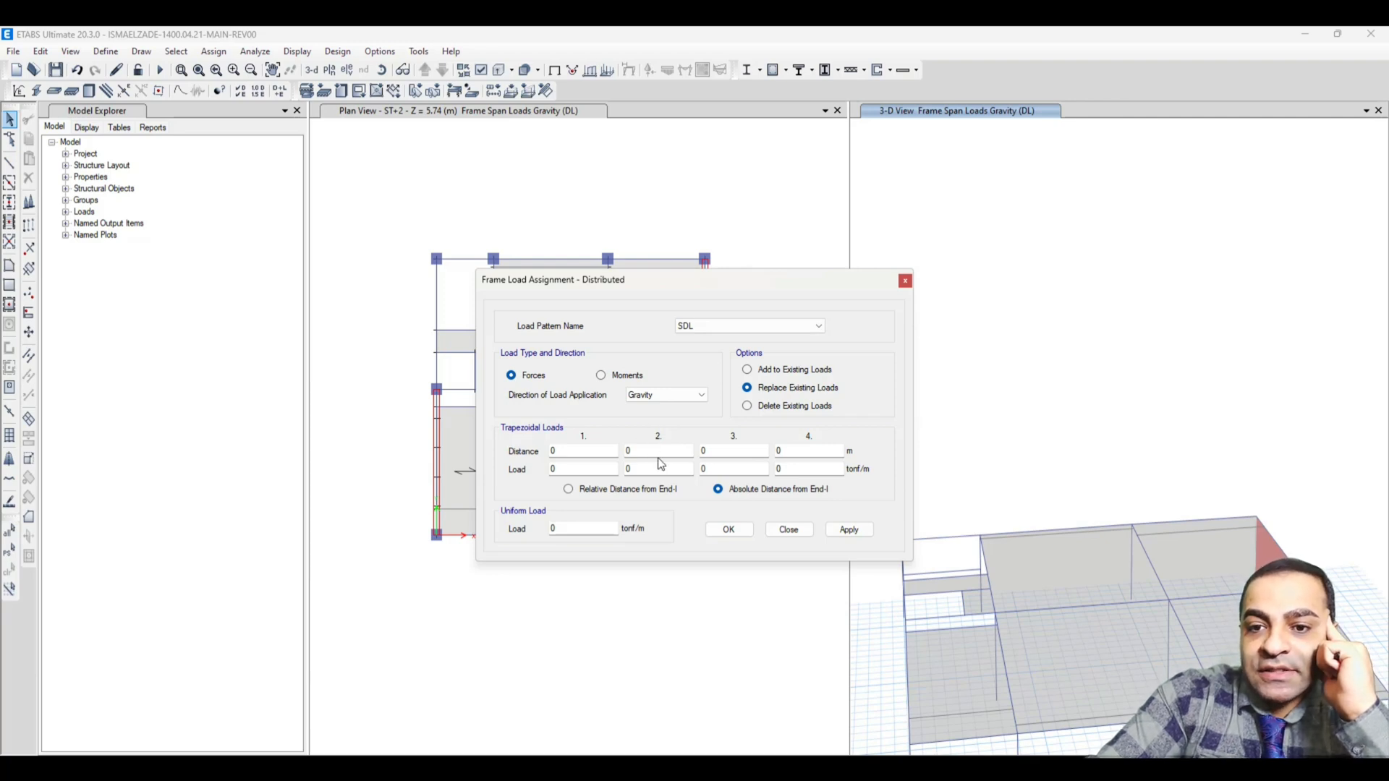
{"action": "mouse_move", "coordinate": [662, 463]}
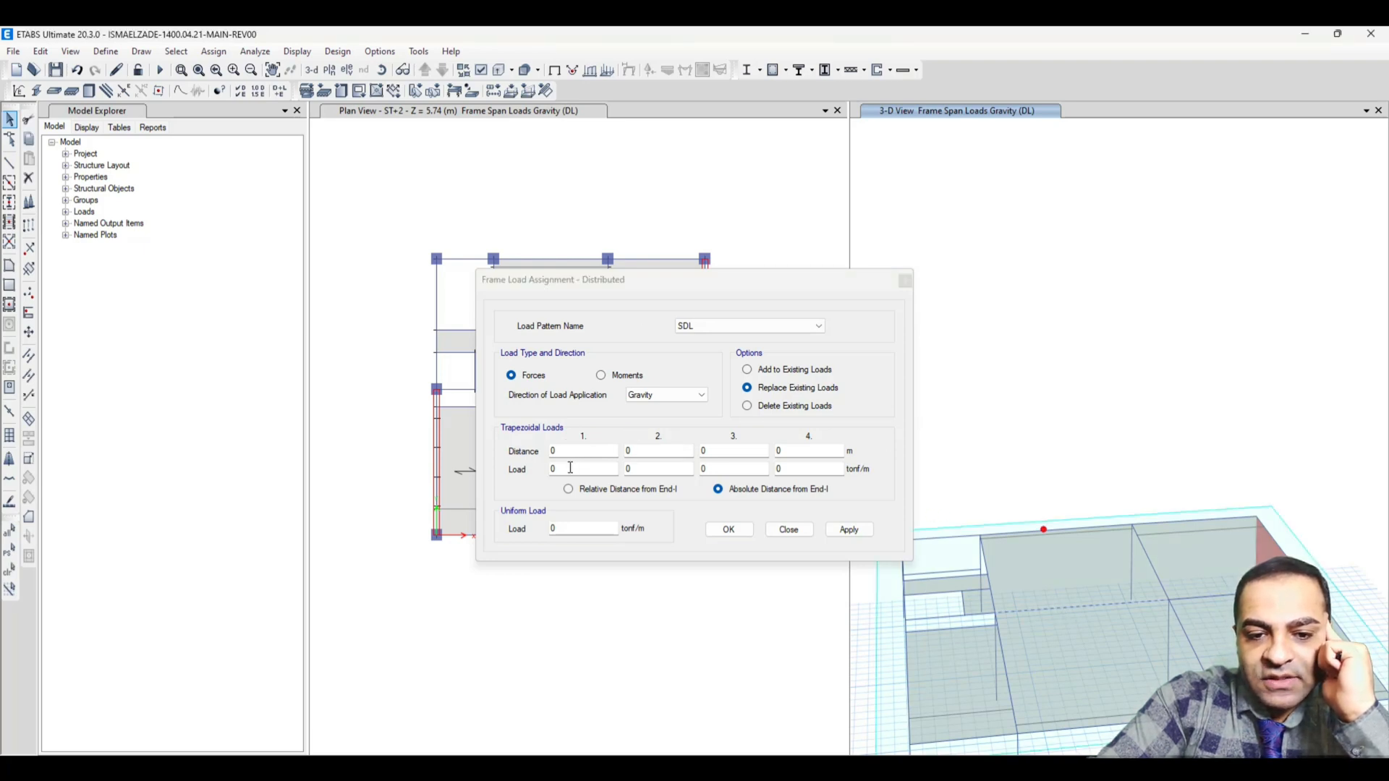
{"action": "mouse_move", "coordinate": [652, 454]}
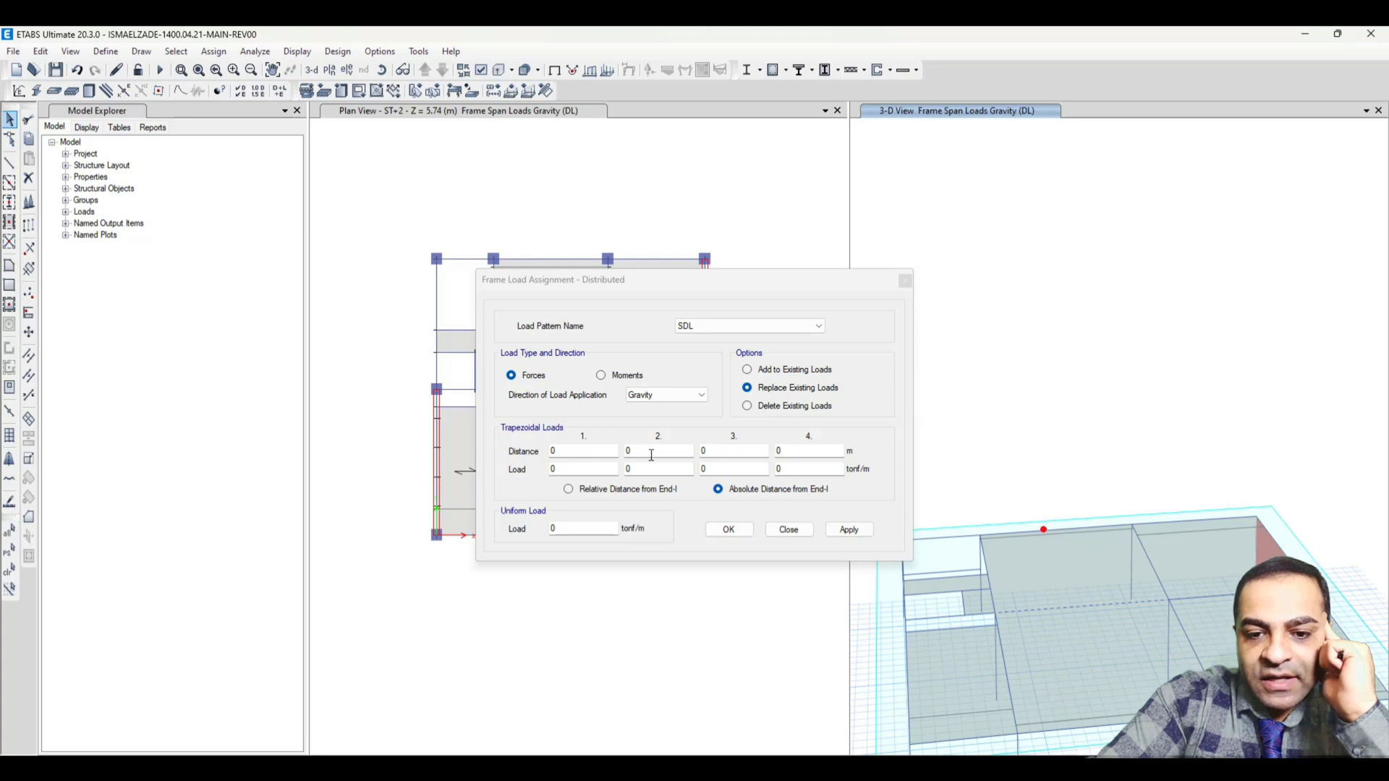
{"action": "left_click", "coordinate": [657, 451]}
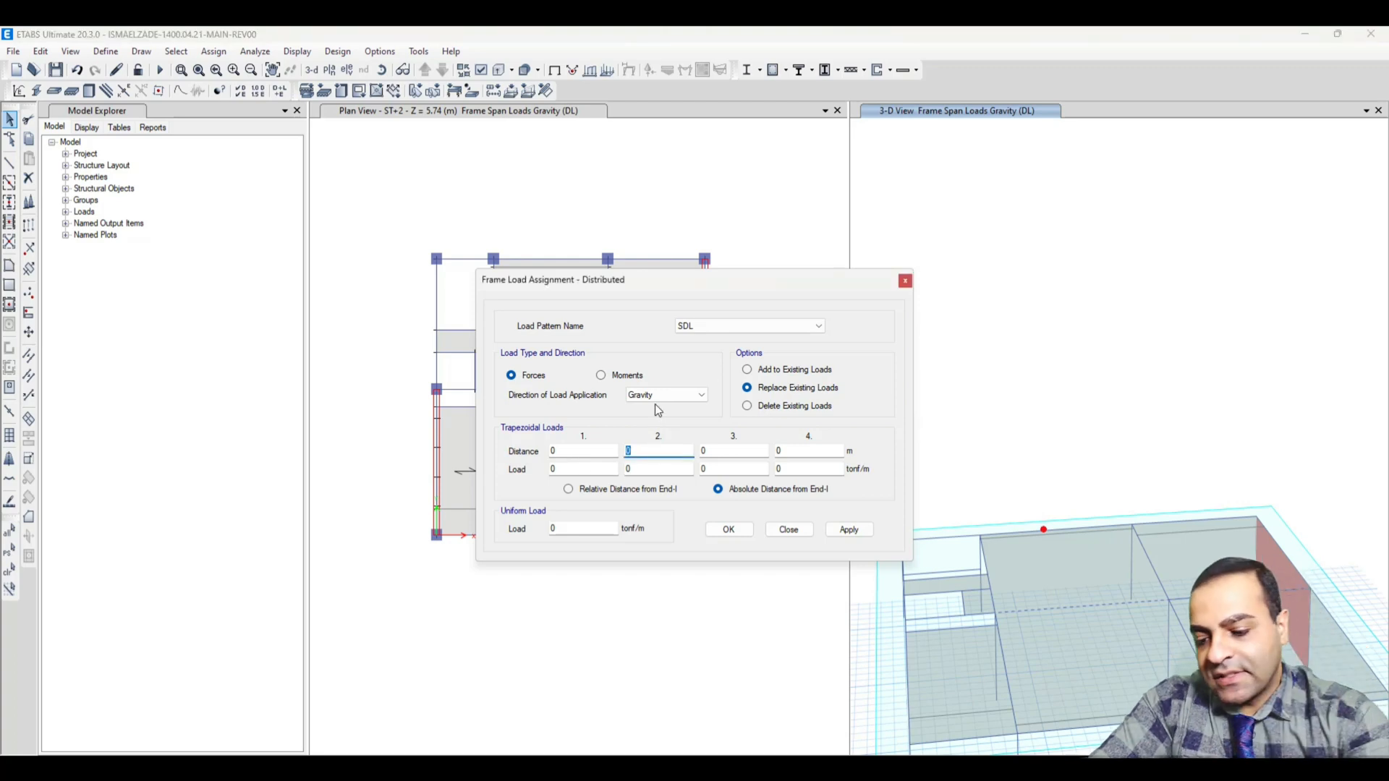
{"action": "type", "text": "6.1"}
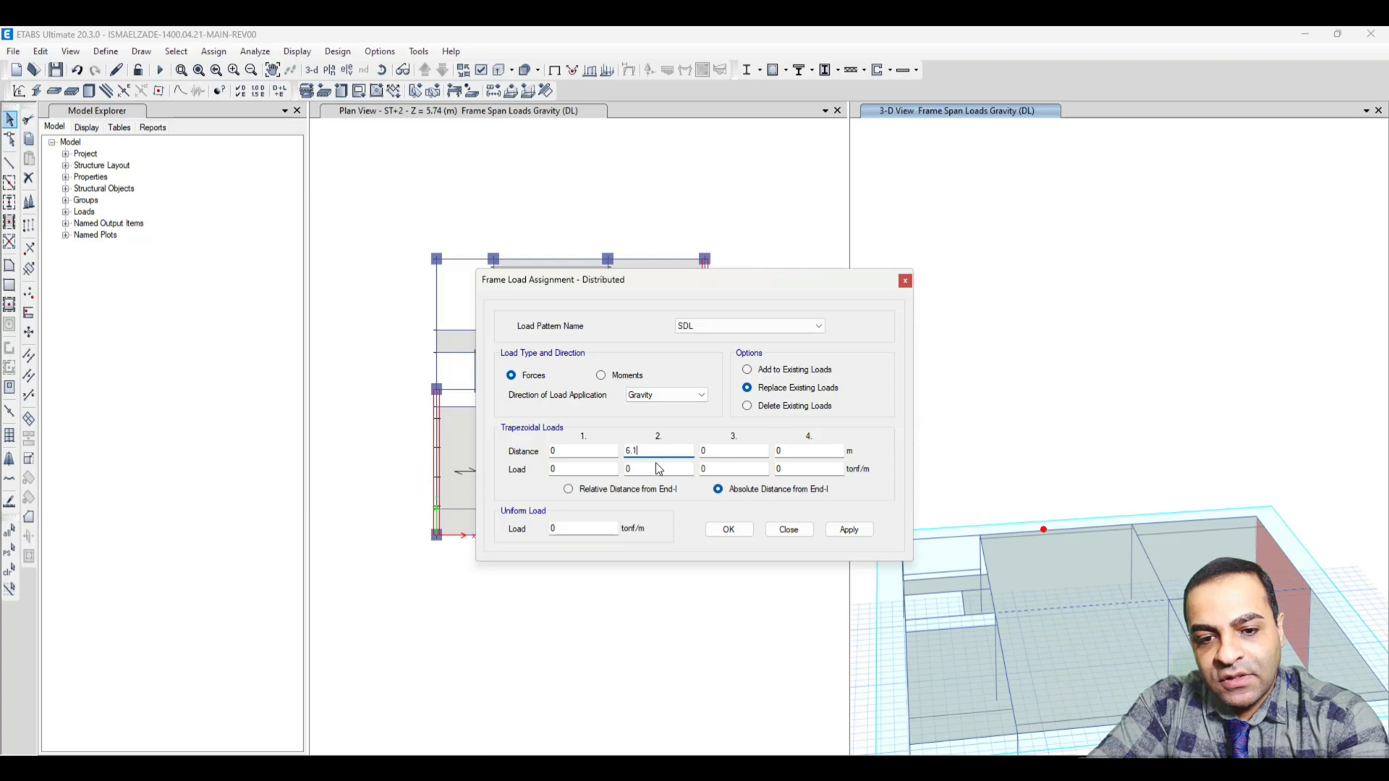
{"action": "type", "text": "0.5"}
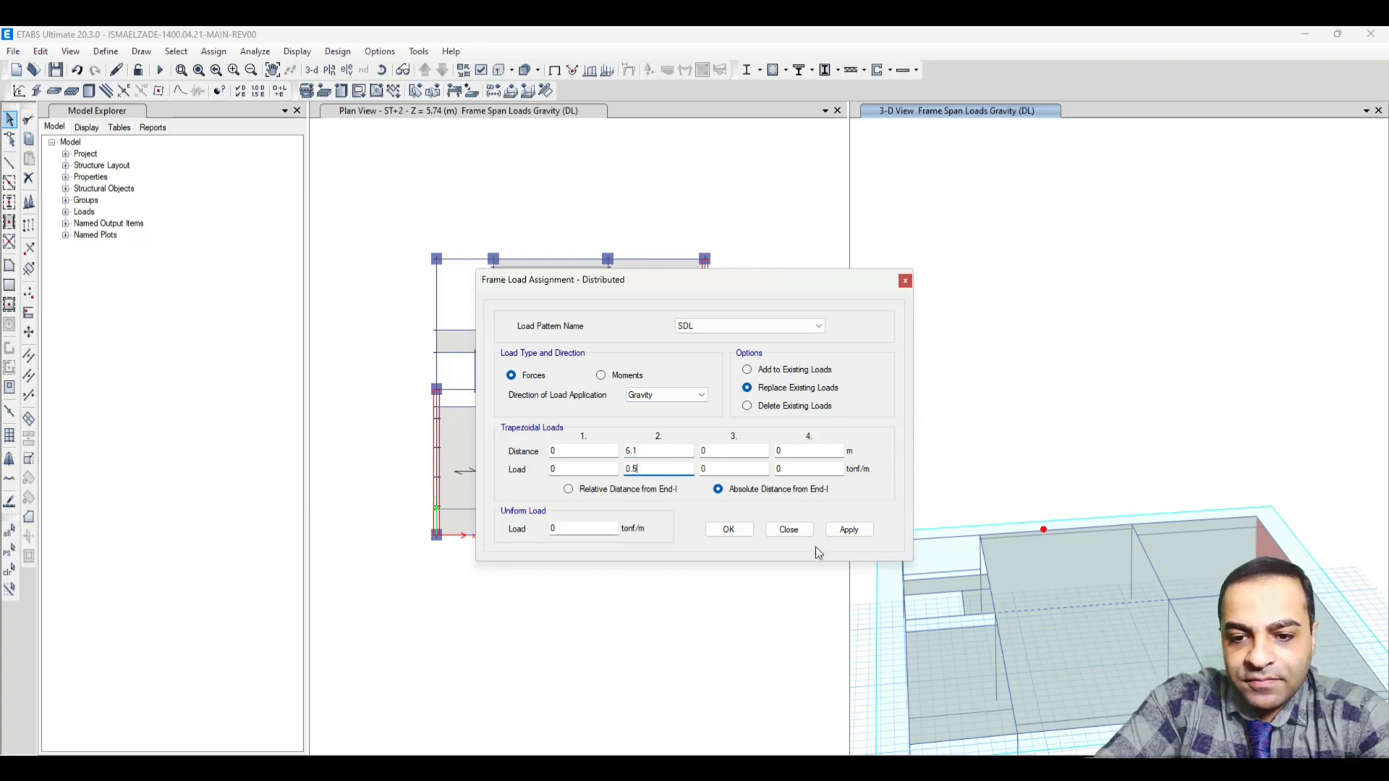
{"action": "left_click", "coordinate": [728, 529]}
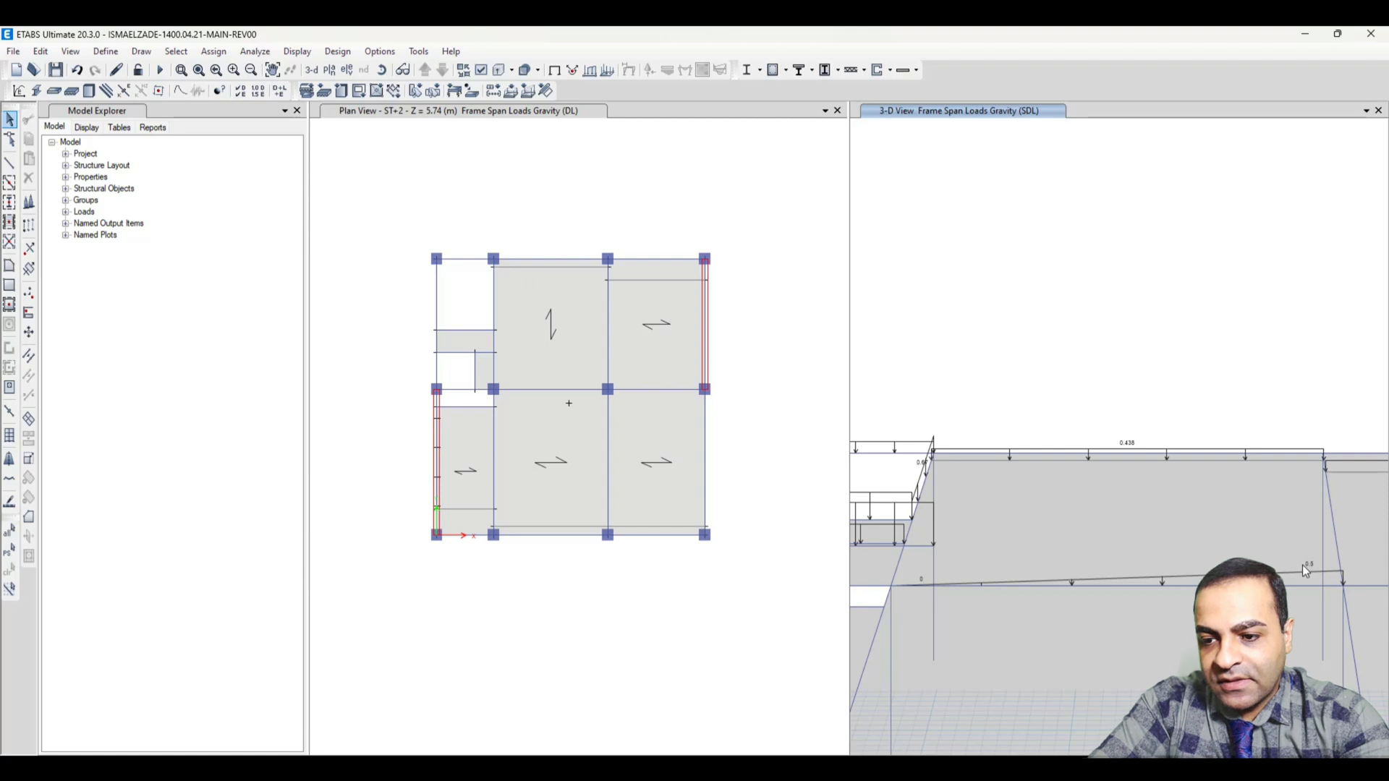
{"action": "mouse_move", "coordinate": [1197, 547]}
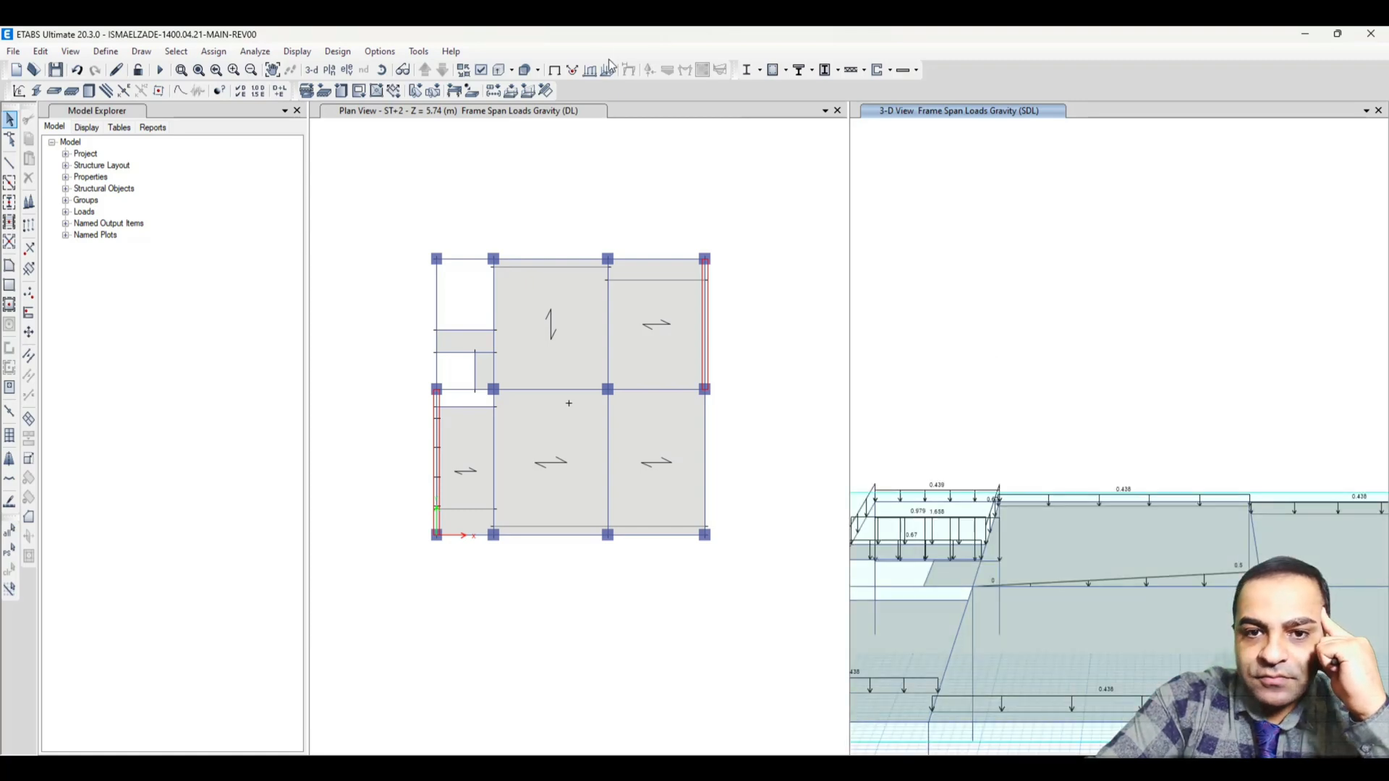
- Return the 3D view to the undeformed model without SDL load diagrams
{"action": "left_click", "coordinate": [554, 69]}
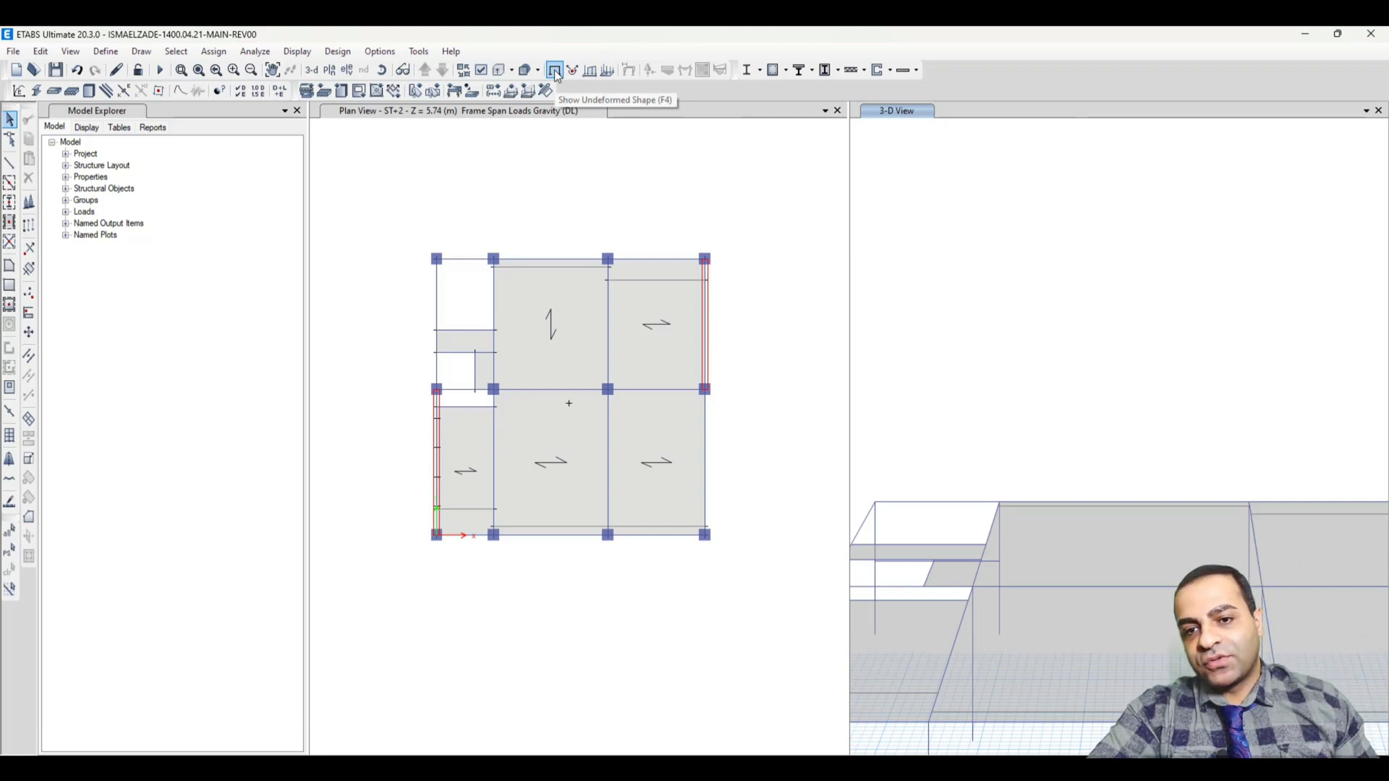